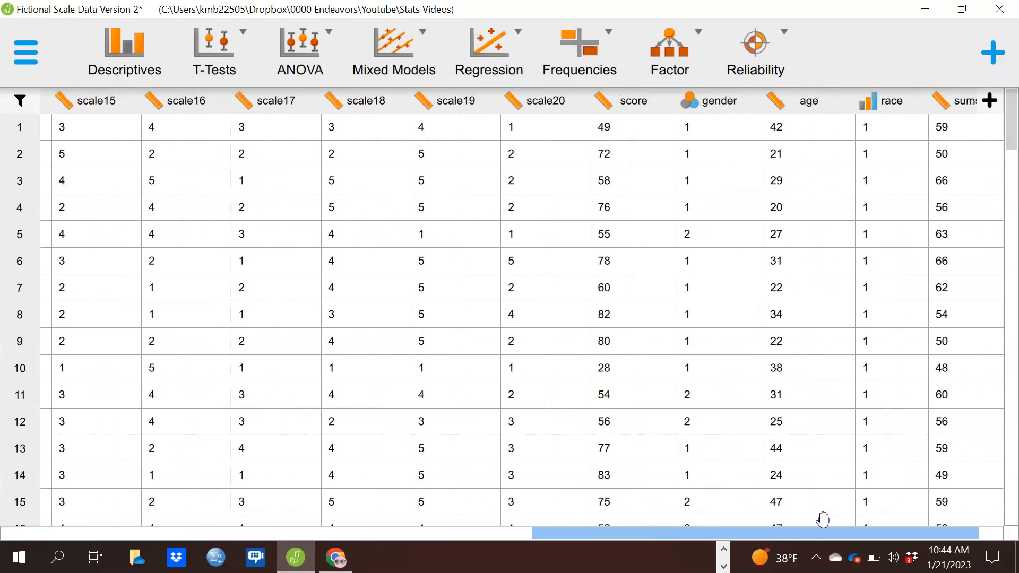
Drop down the ANOVA menu listing classical and Bayesian ANOVA, ANCOVA and MANOVA options.
{"action": "scroll", "scroll_direction": "right", "scroll_amount": 3}
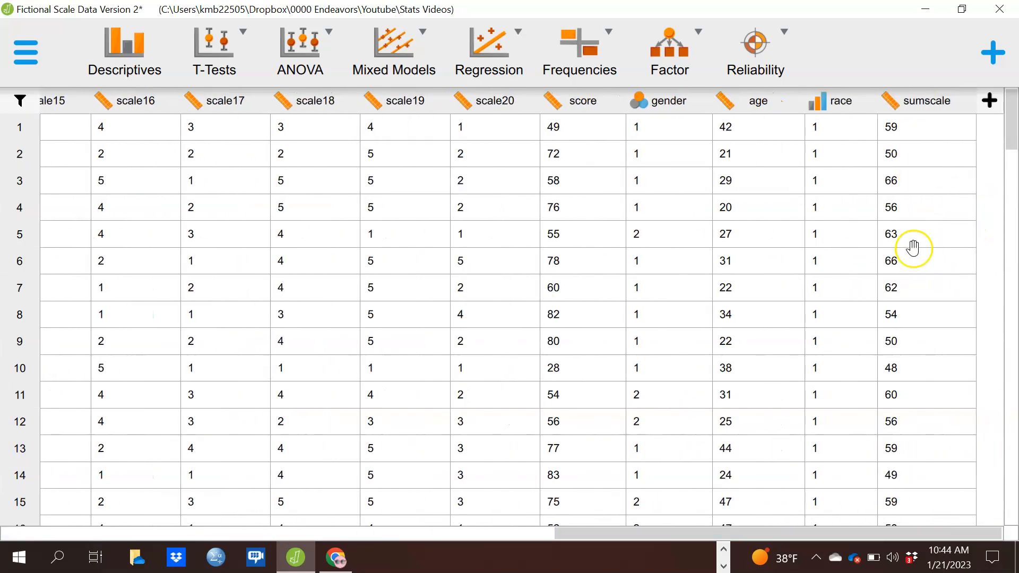
{"action": "mouse_move", "coordinate": [816, 131]}
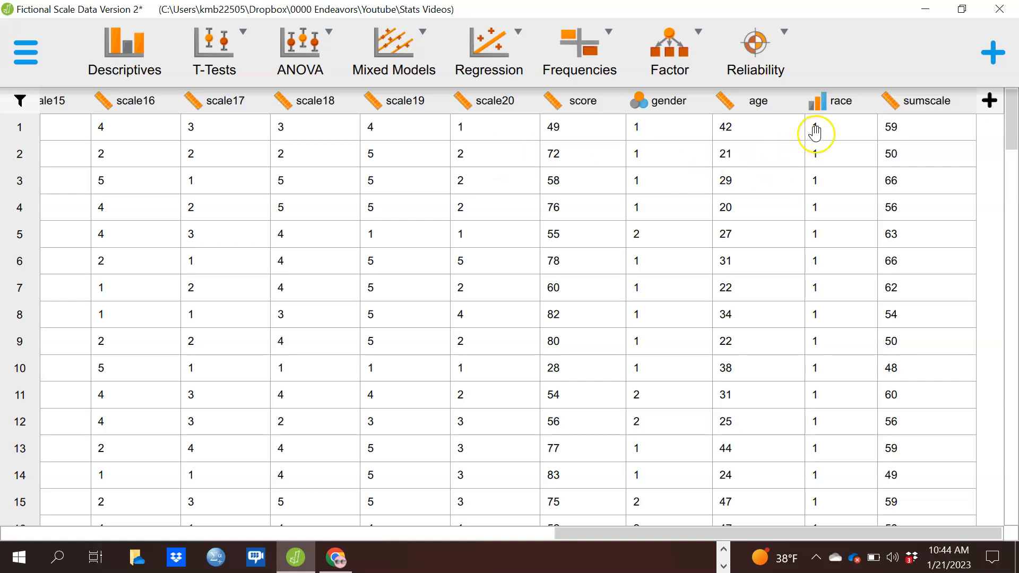
{"action": "scroll", "scroll_direction": "down", "scroll_amount": 3}
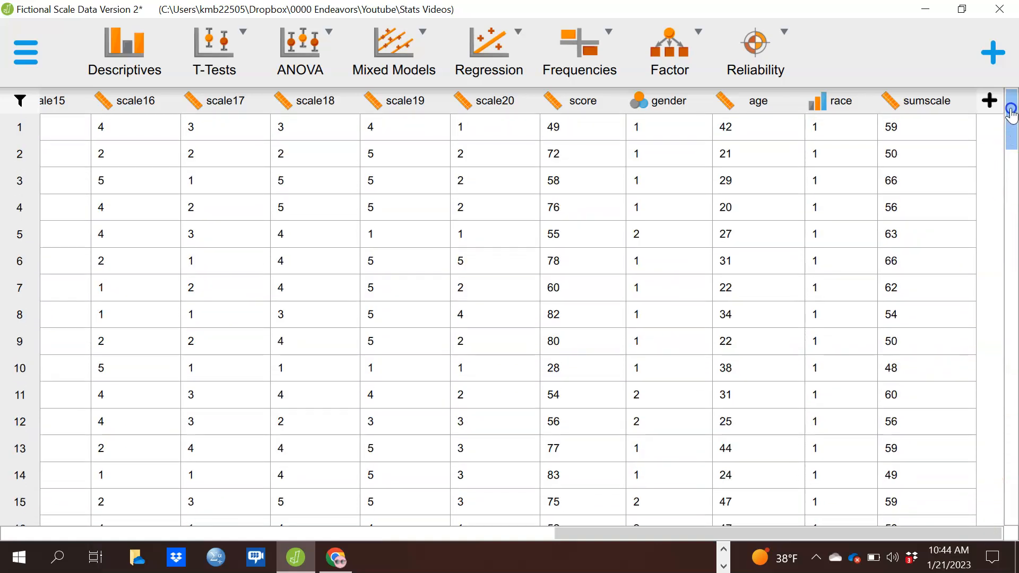
{"action": "mouse_move", "coordinate": [138, 260]}
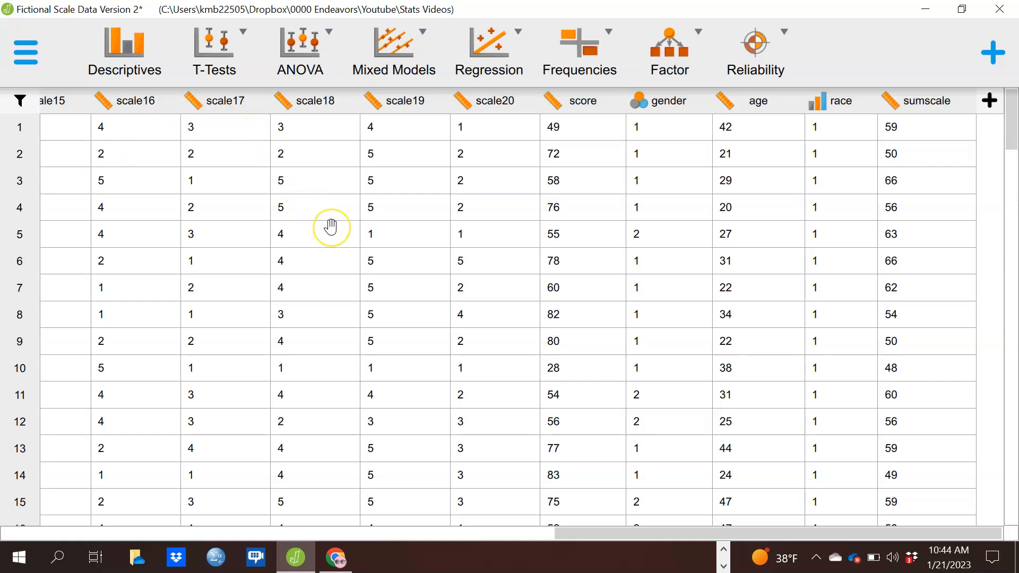
{"action": "mouse_move", "coordinate": [330, 226]}
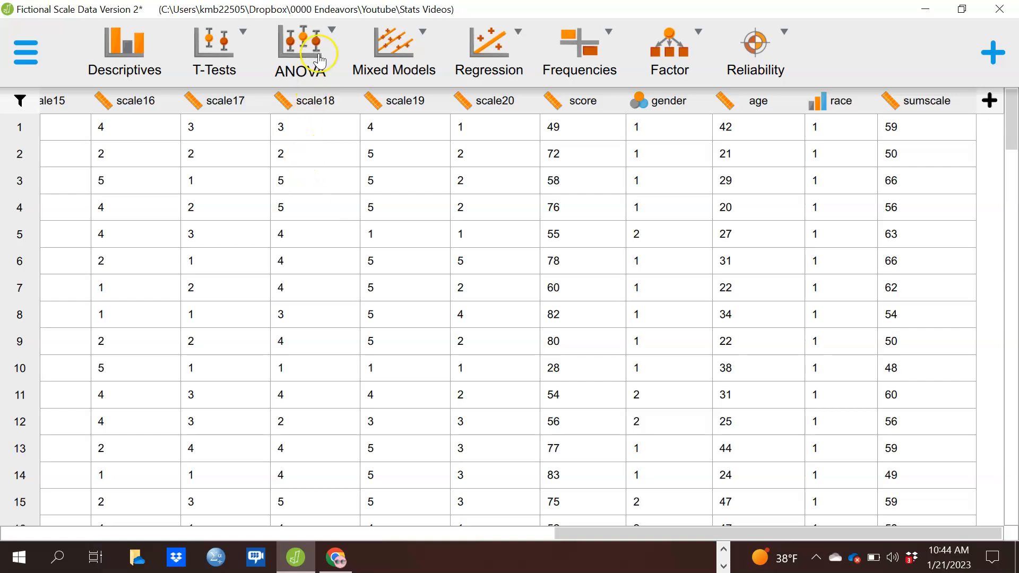
{"action": "left_click", "coordinate": [299, 52]}
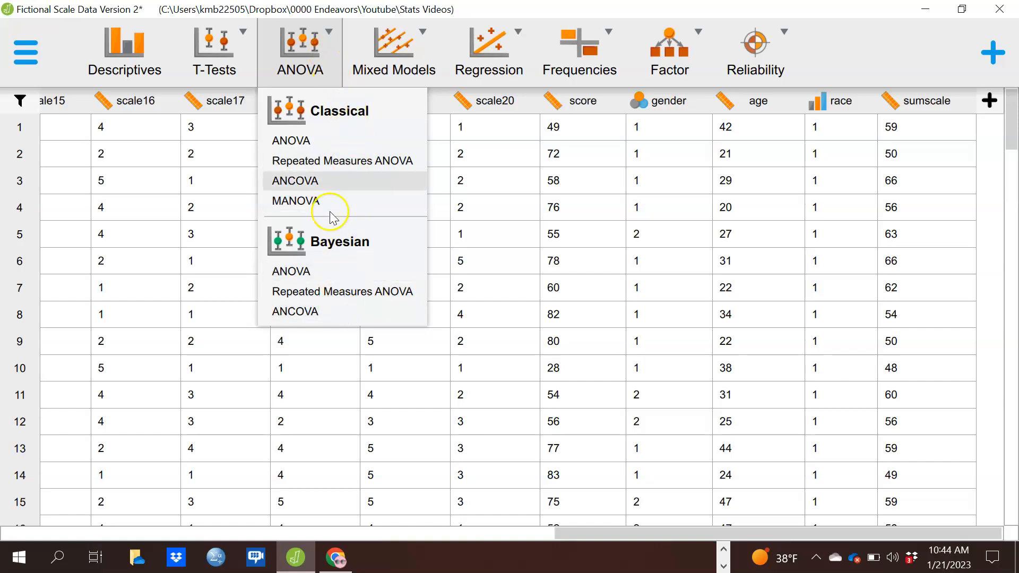
{"action": "mouse_move", "coordinate": [314, 144]}
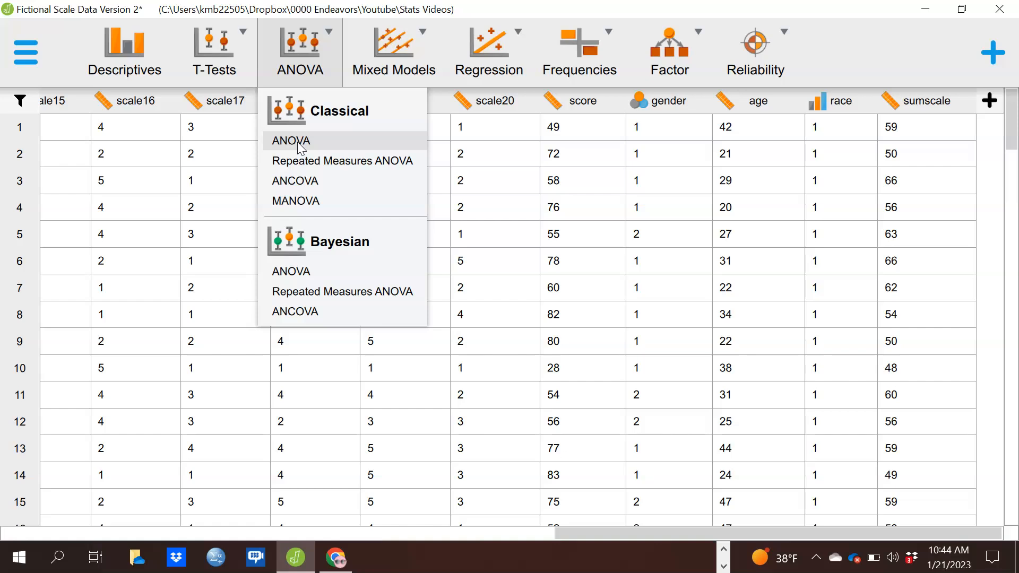
{"action": "mouse_move", "coordinate": [293, 181]}
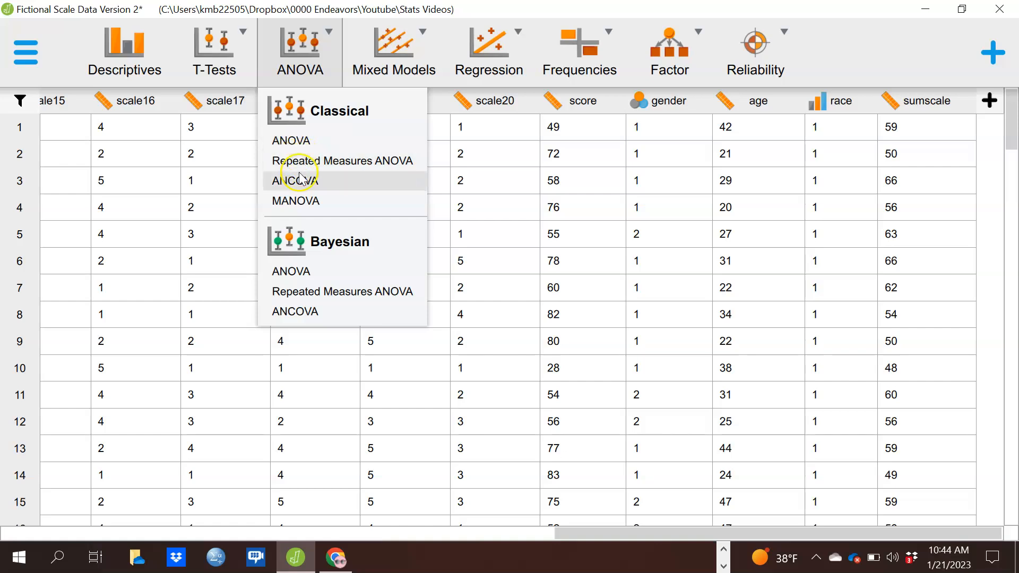
{"action": "mouse_move", "coordinate": [319, 207]}
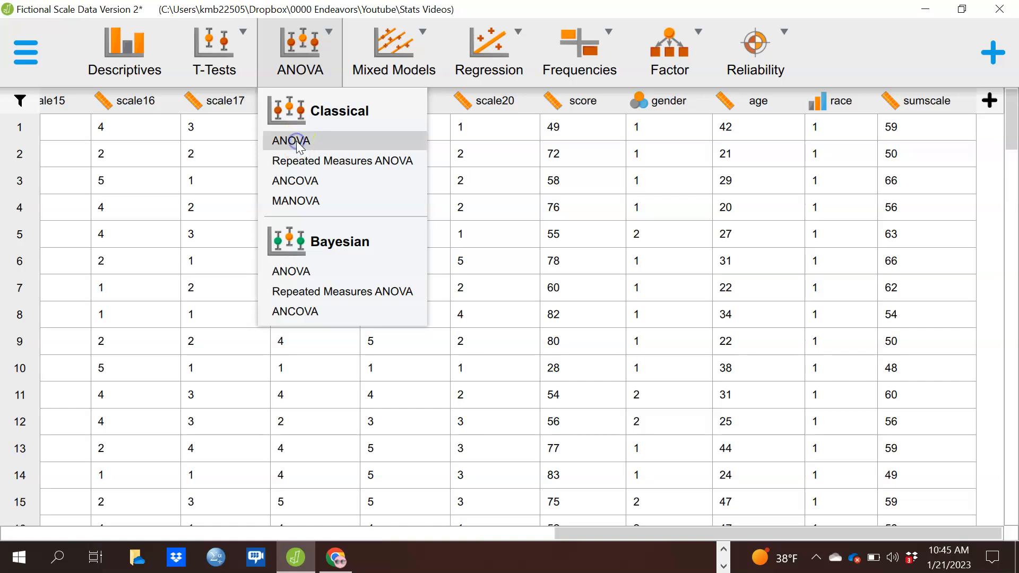
Start a Classical ANOVA and assign sumscale as the Dependent Variable.
{"action": "left_click", "coordinate": [290, 140]}
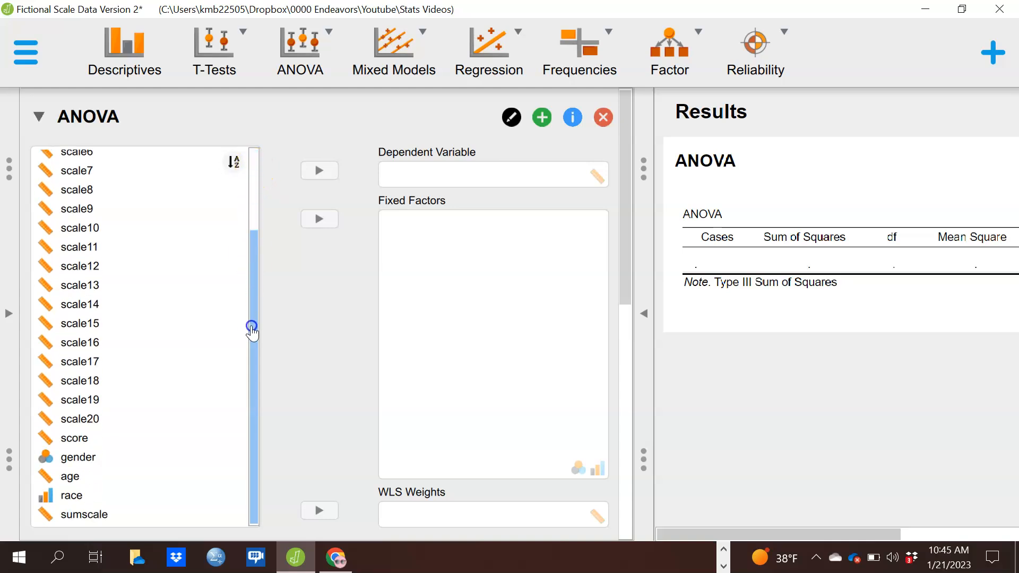
{"action": "left_click", "coordinate": [79, 361]}
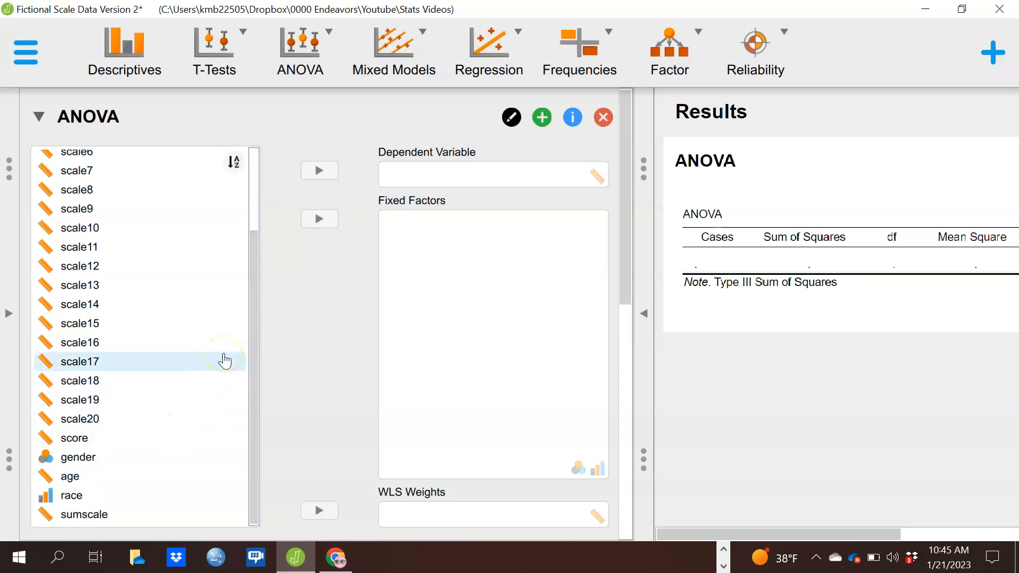
{"action": "left_click", "coordinate": [83, 514]}
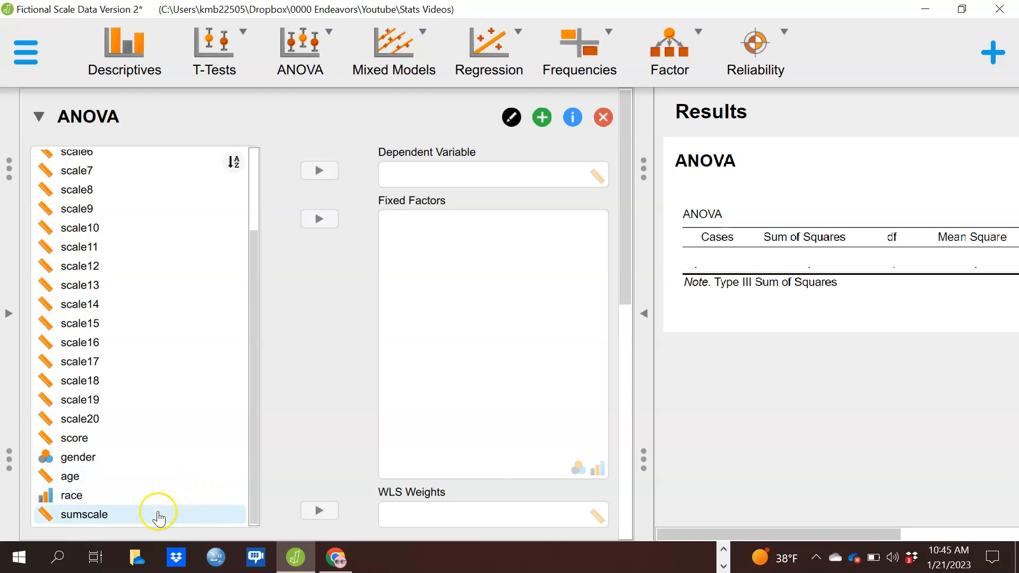
{"action": "left_click", "coordinate": [83, 515]}
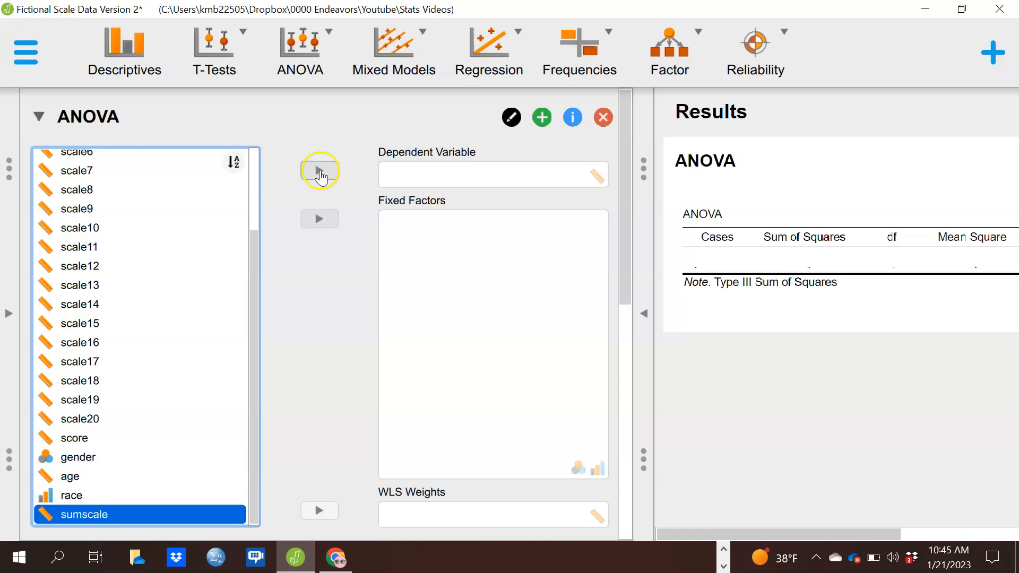
{"action": "left_click", "coordinate": [319, 171]}
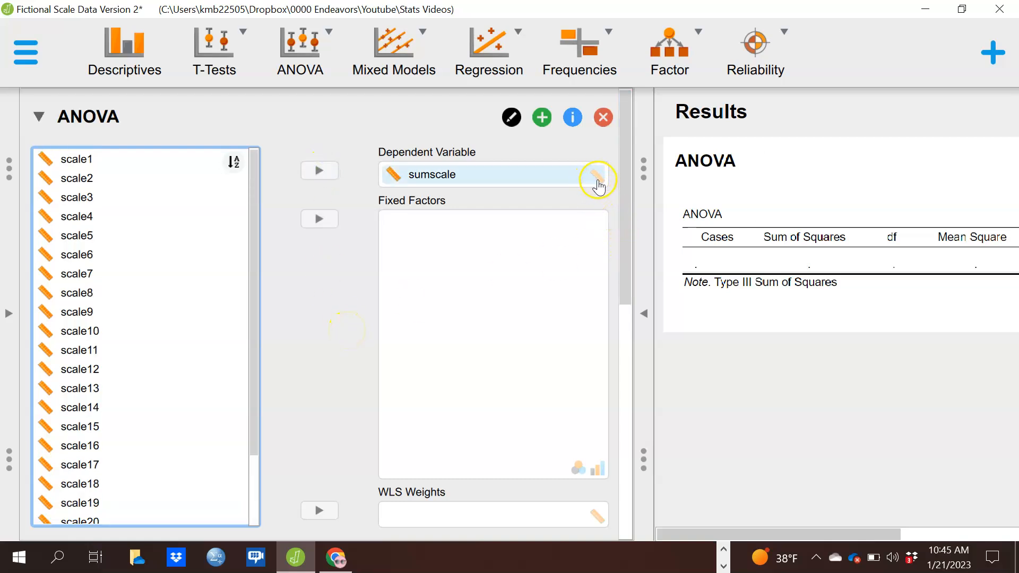
{"action": "mouse_move", "coordinate": [603, 188]}
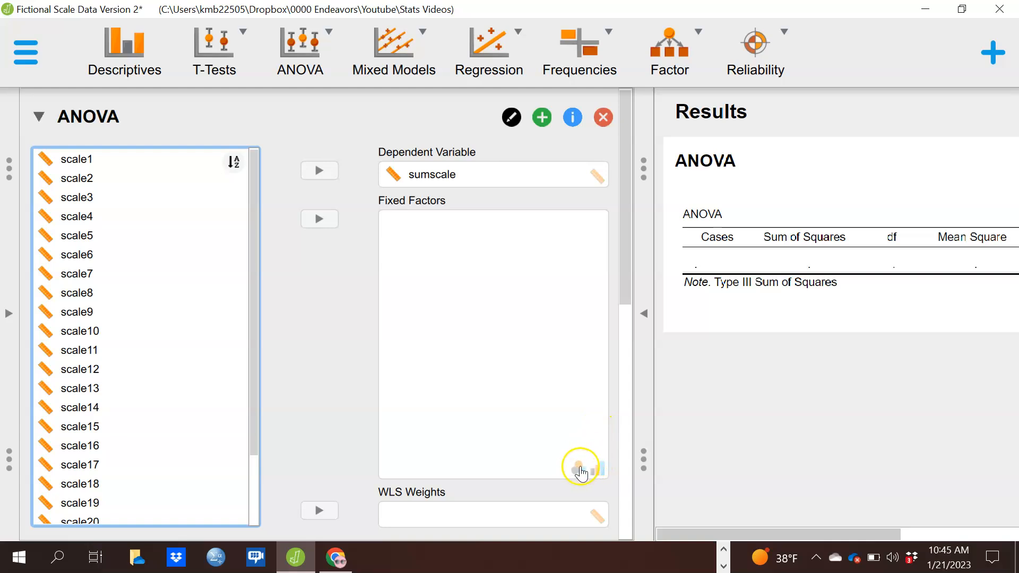
{"action": "mouse_move", "coordinate": [530, 383]}
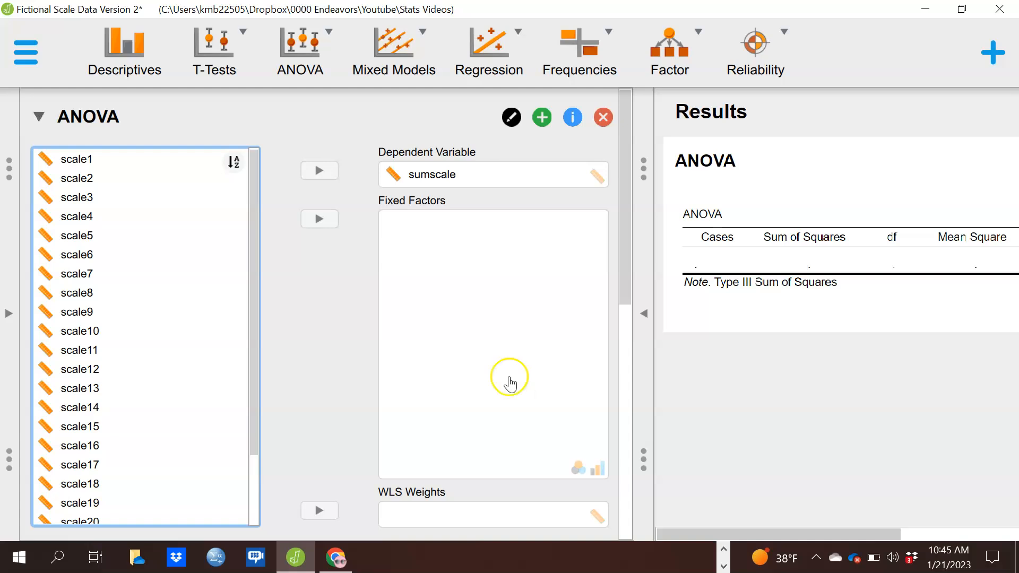
Assign race as the Fixed Factor (after a misplaced WLS Weights drop), giving F = 0.362, p = 0.697.
{"action": "scroll", "scroll_direction": "down", "scroll_amount": 3}
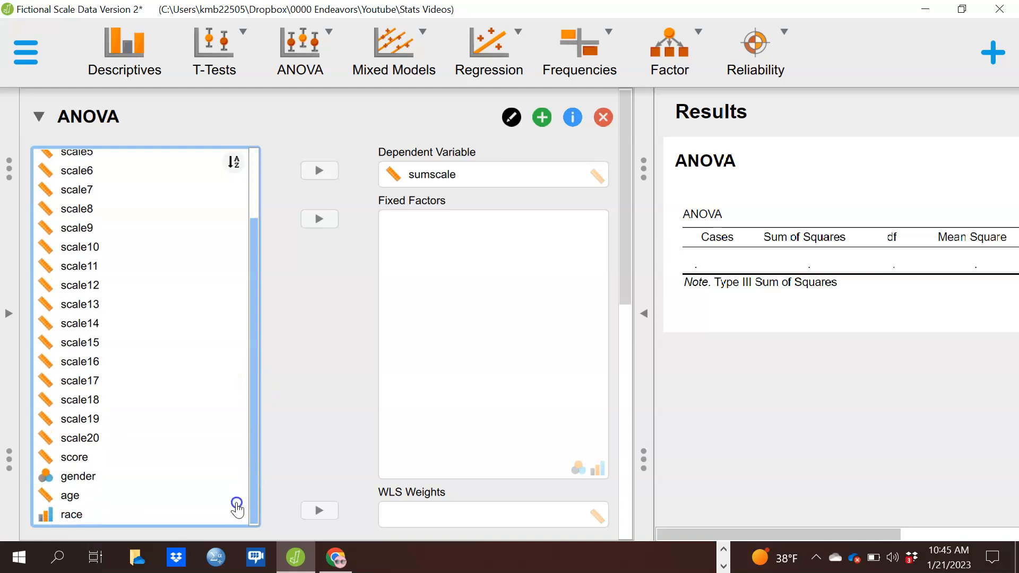
{"action": "left_click", "coordinate": [70, 515]}
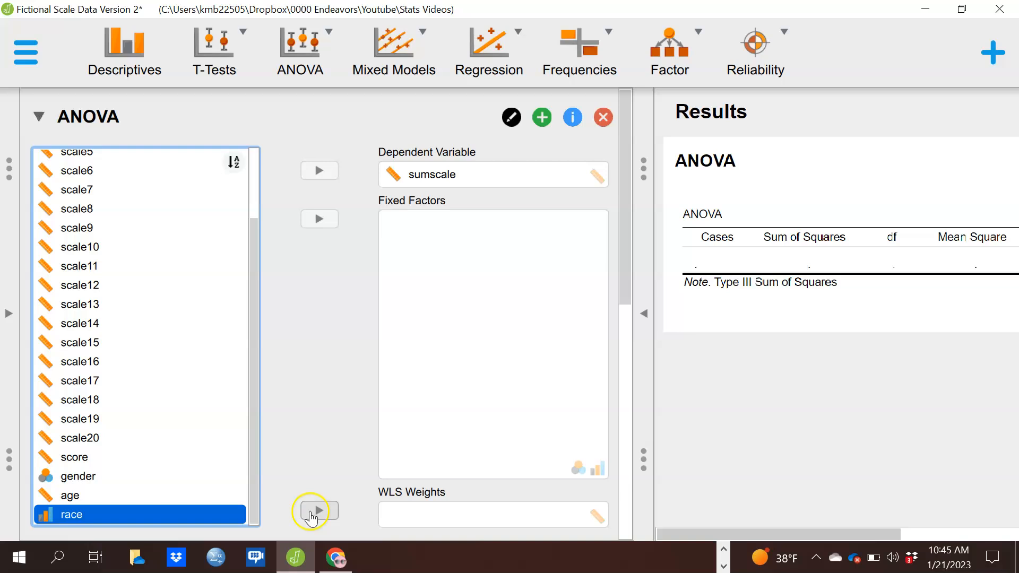
{"action": "left_click", "coordinate": [319, 512]}
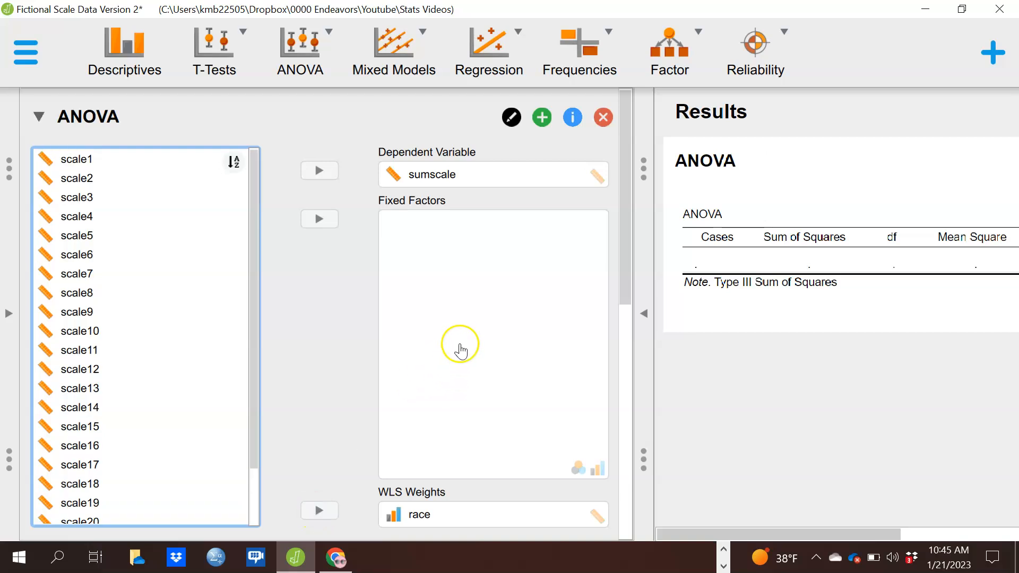
{"action": "mouse_move", "coordinate": [286, 252]}
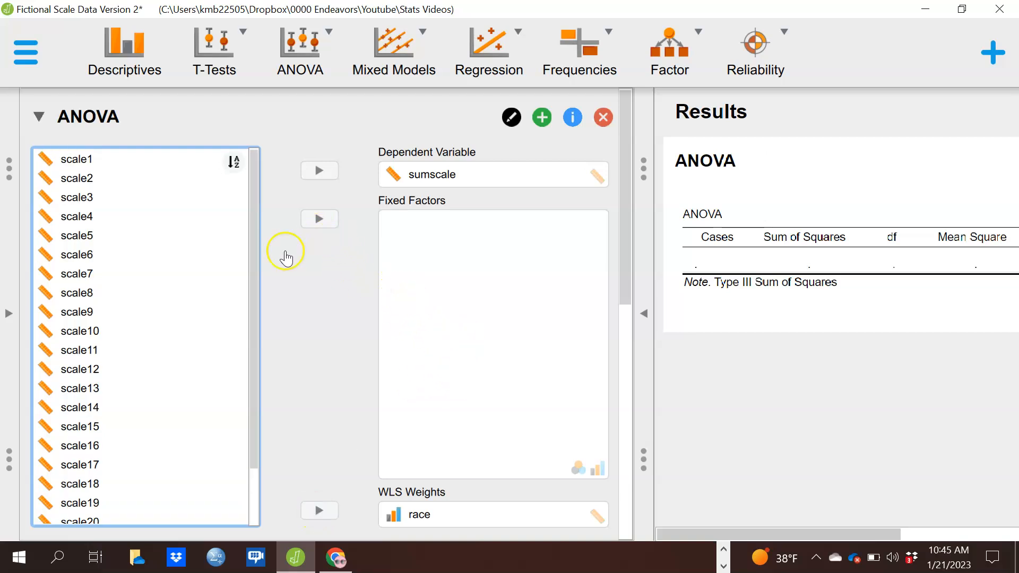
{"action": "scroll", "scroll_direction": "down", "scroll_amount": 3}
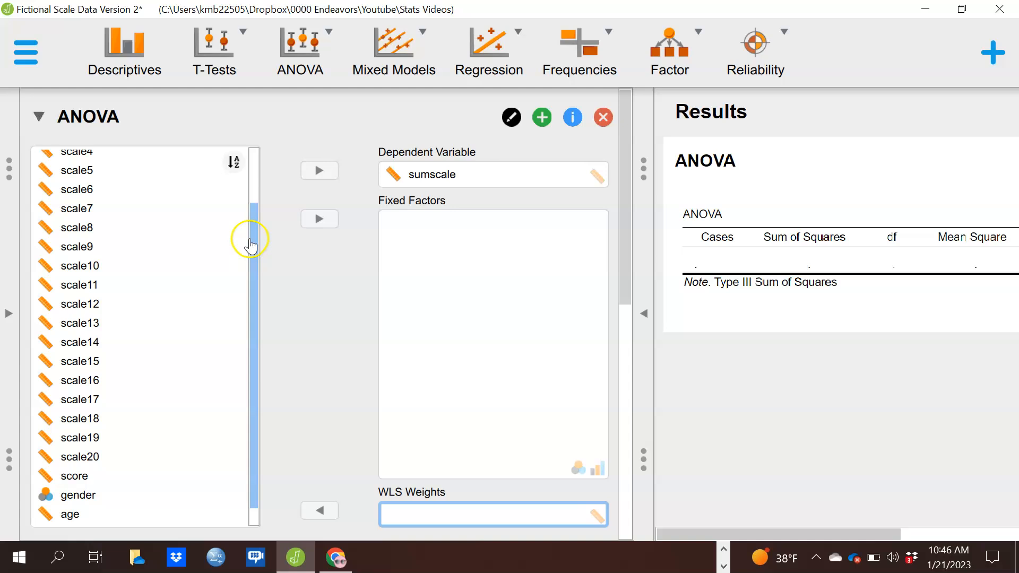
{"action": "scroll", "scroll_direction": "down", "scroll_amount": 3}
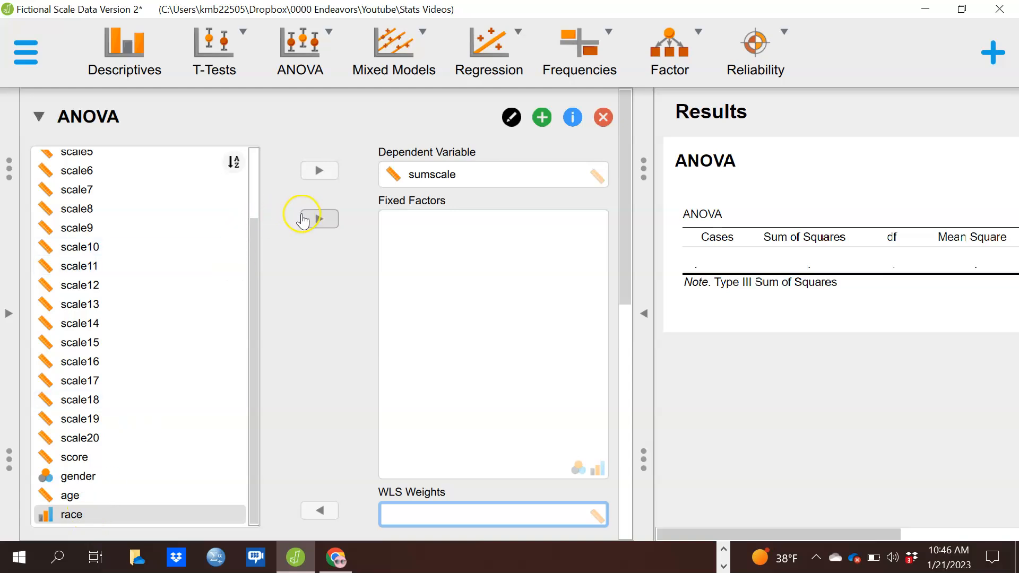
{"action": "left_click", "coordinate": [319, 219]}
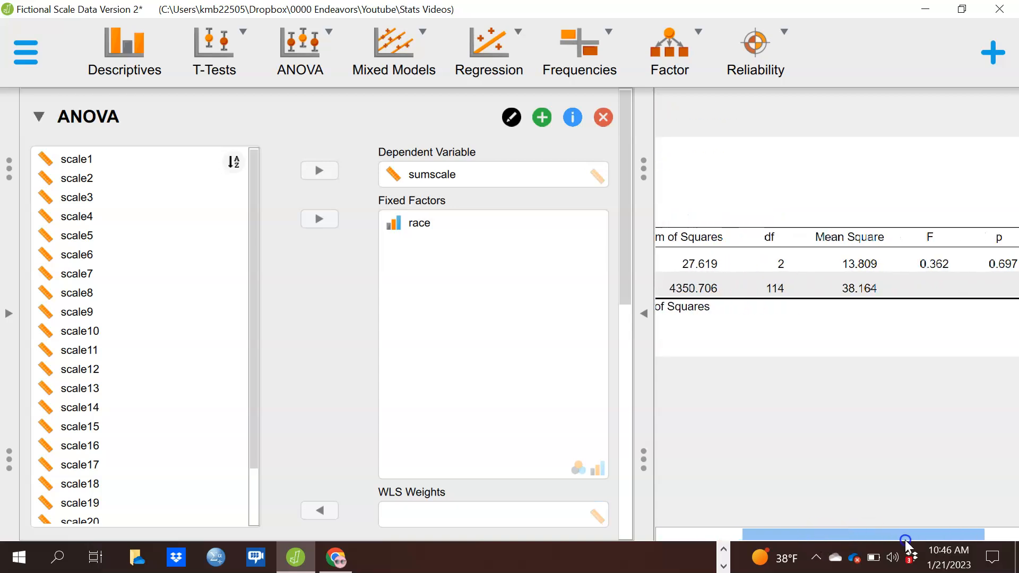
{"action": "left_click_drag", "start_coordinate": [904, 536], "coordinate": [845, 536]}
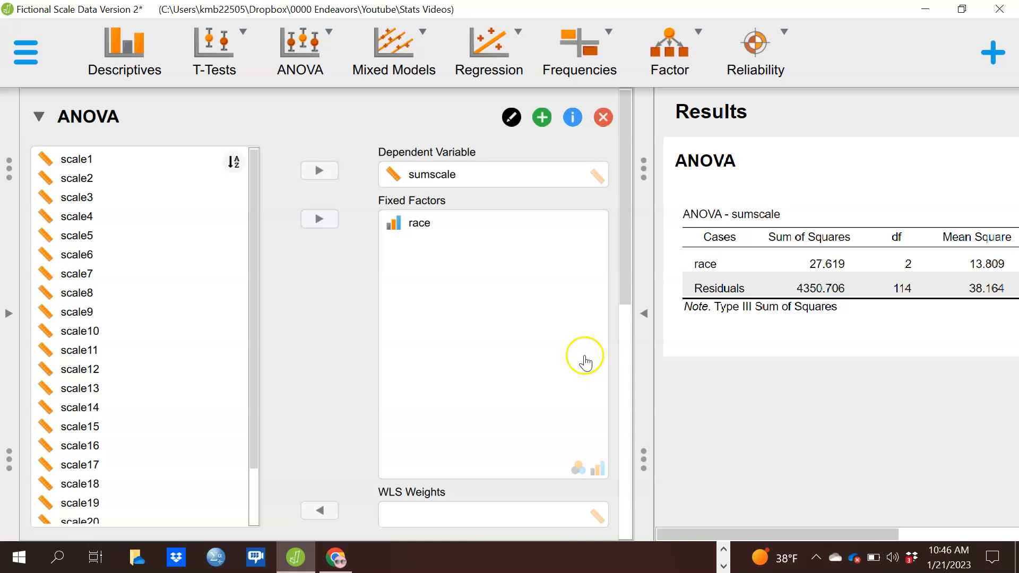
{"action": "scroll", "scroll_direction": "down", "scroll_amount": 3}
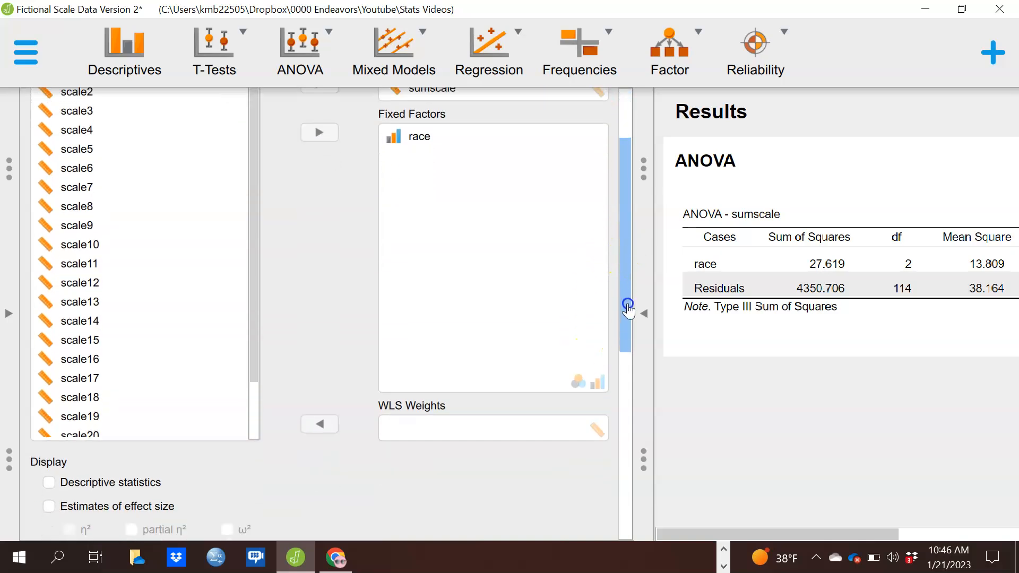
{"action": "scroll", "scroll_direction": "down", "scroll_amount": 3}
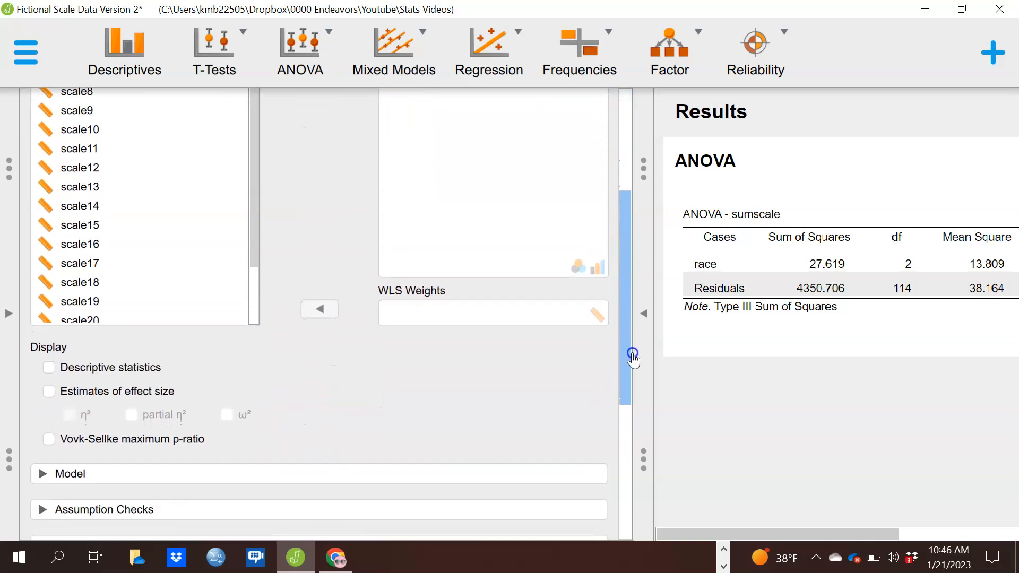
{"action": "scroll", "scroll_direction": "down", "scroll_amount": 3}
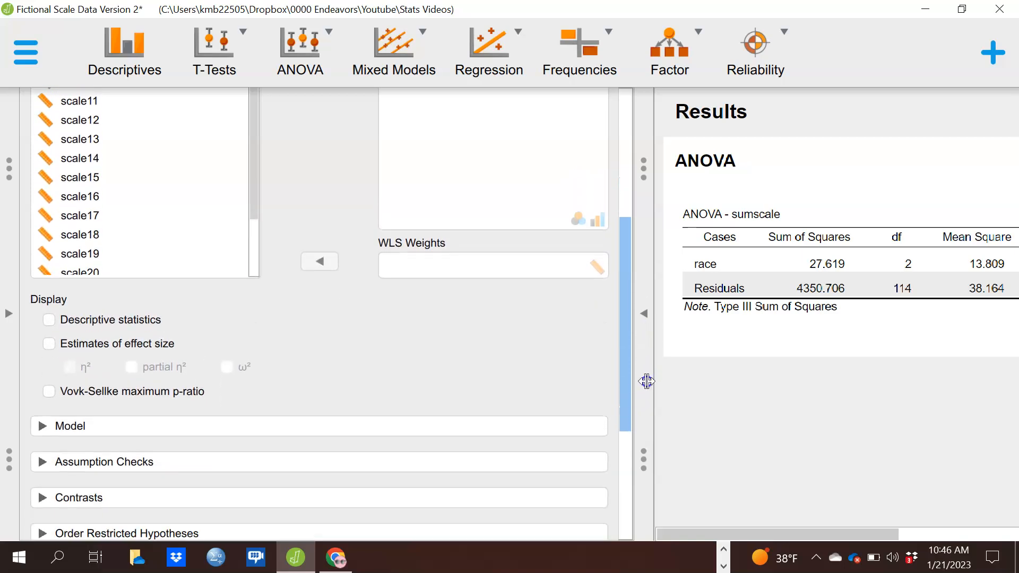
{"action": "scroll", "scroll_direction": "down", "scroll_amount": 3}
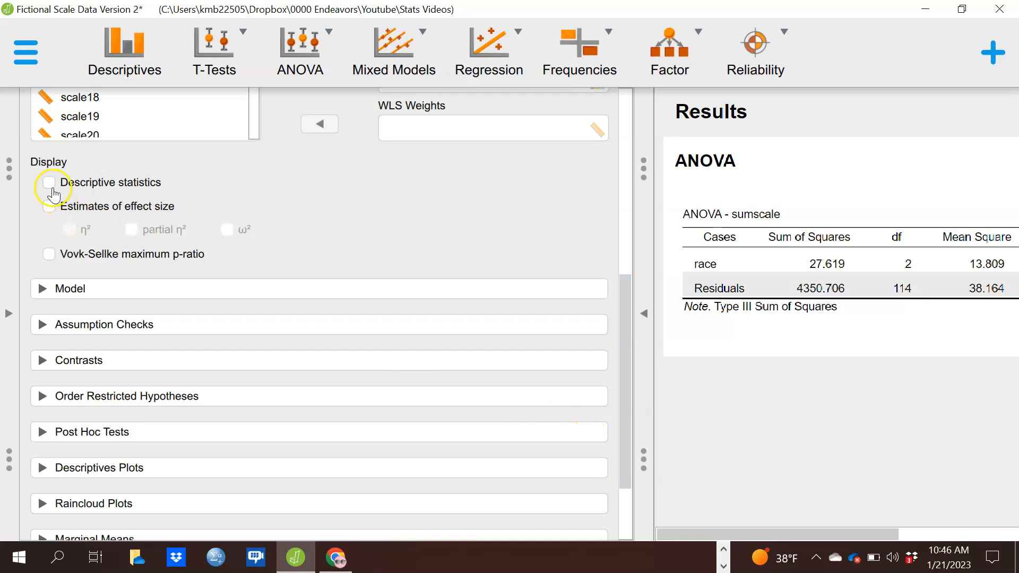
{"action": "left_click", "coordinate": [49, 182]}
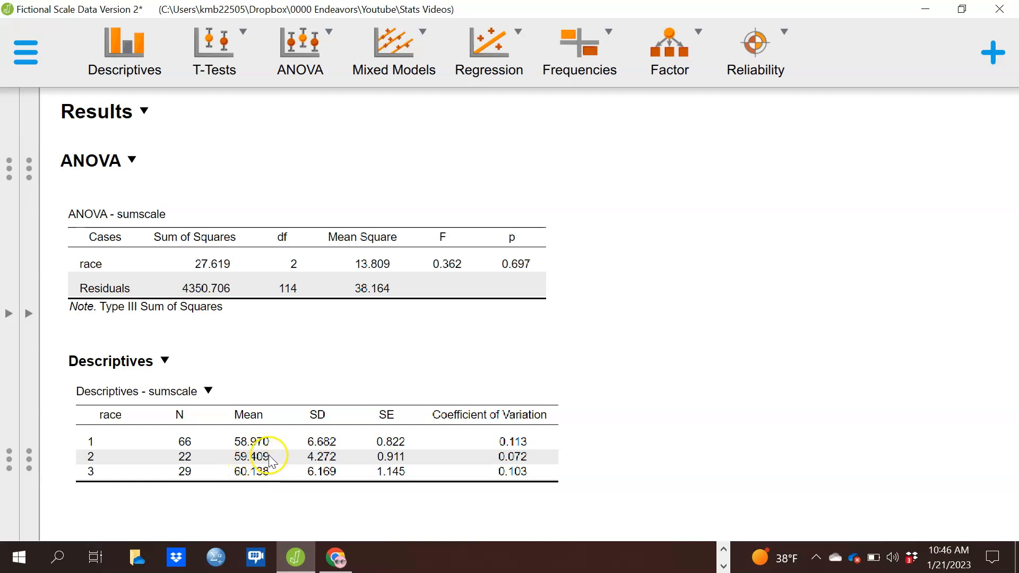
{"action": "mouse_move", "coordinate": [276, 451]}
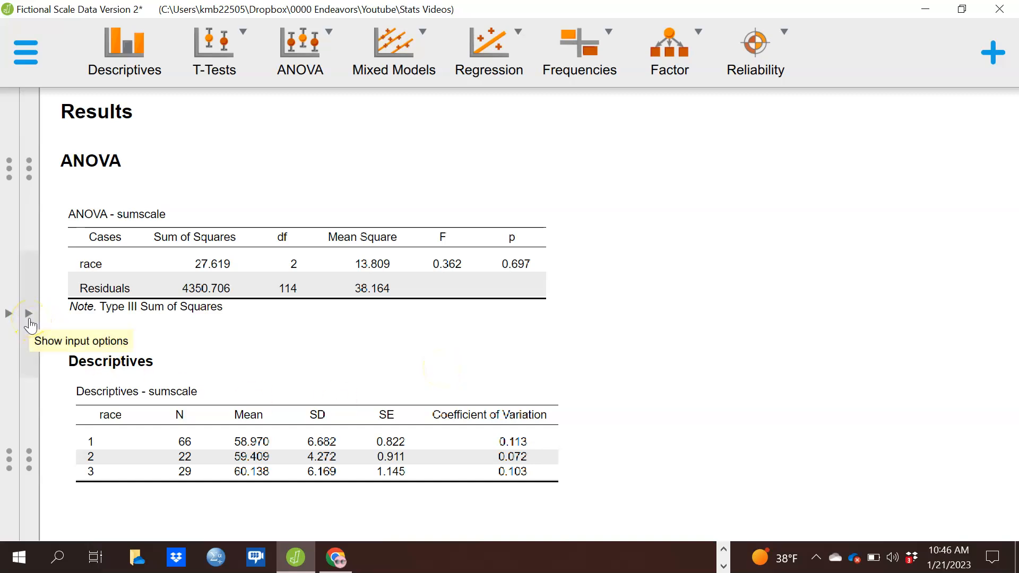
{"action": "left_click", "coordinate": [28, 314]}
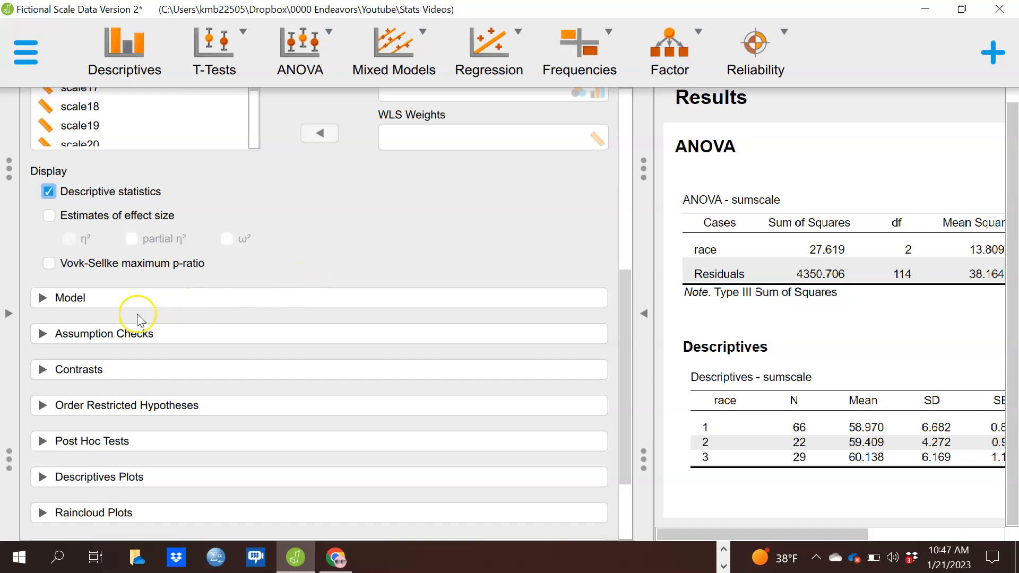
{"action": "left_click", "coordinate": [69, 298]}
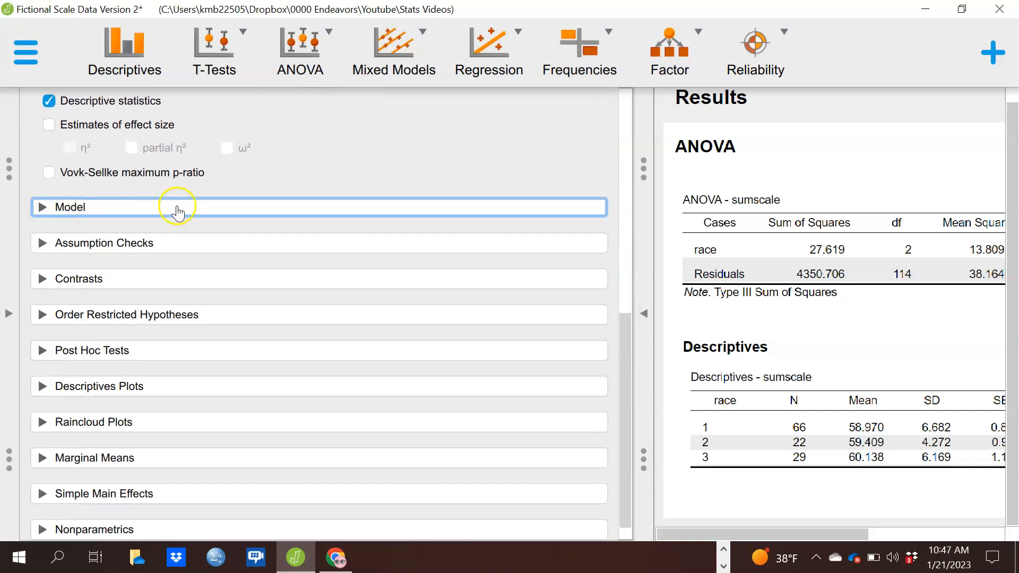
{"action": "mouse_move", "coordinate": [454, 156]}
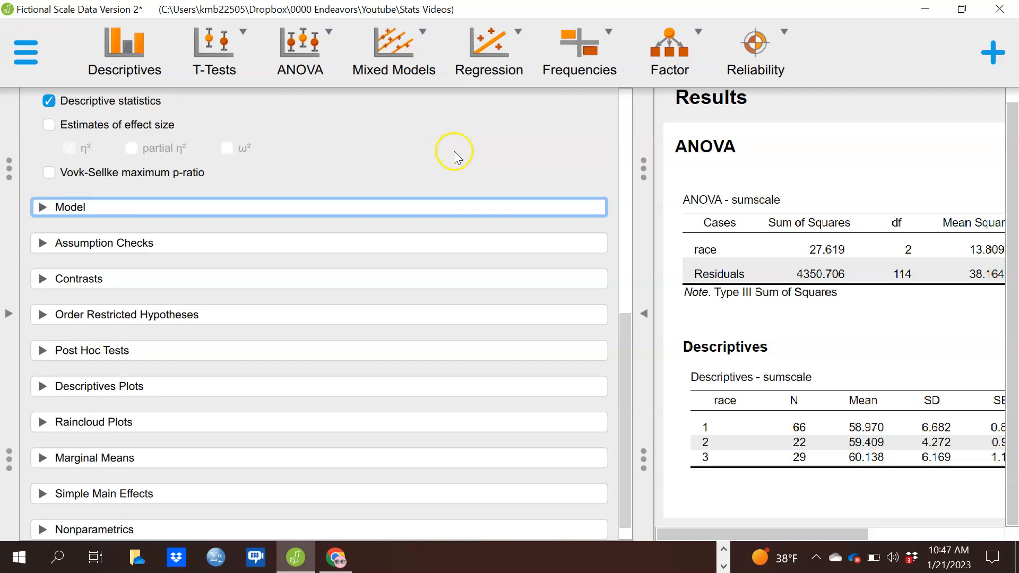
Expand the Assumption Checks section showing homogeneity tests, corrections and Q-Q plot options.
{"action": "left_click", "coordinate": [104, 242]}
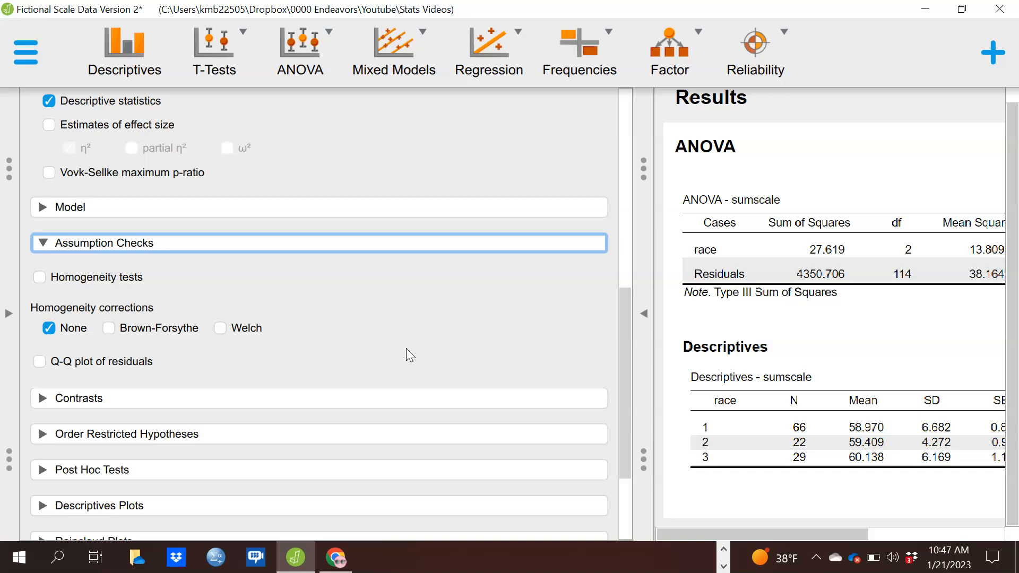
{"action": "mouse_move", "coordinate": [375, 318]}
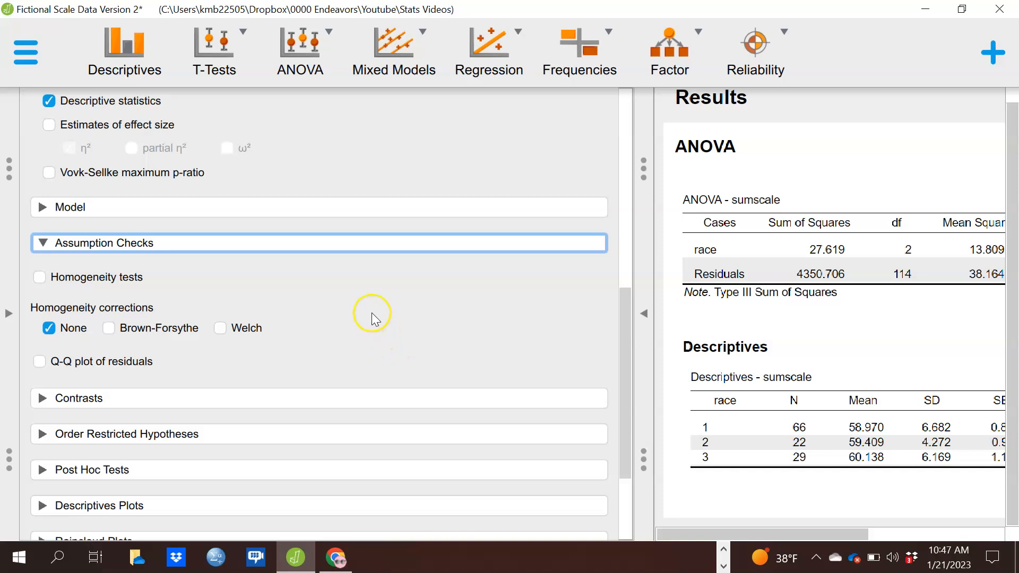
{"action": "mouse_move", "coordinate": [300, 272]}
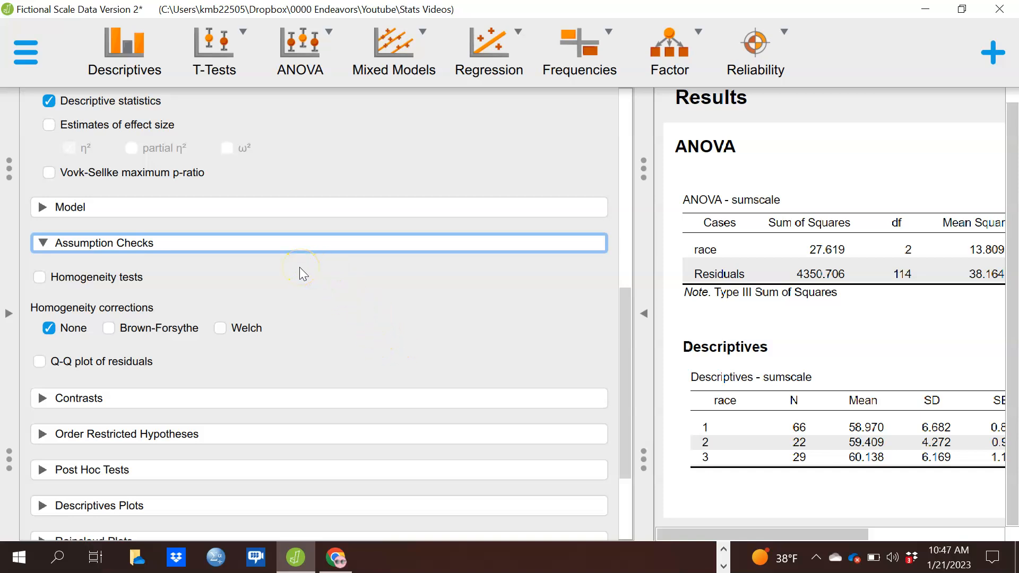
{"action": "mouse_move", "coordinate": [211, 275]}
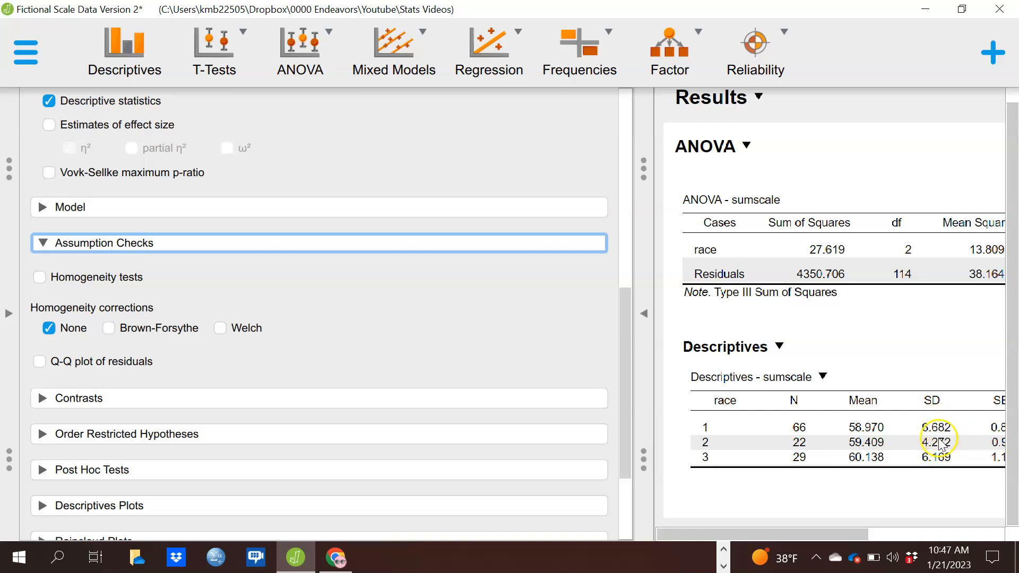
{"action": "mouse_move", "coordinate": [940, 475]}
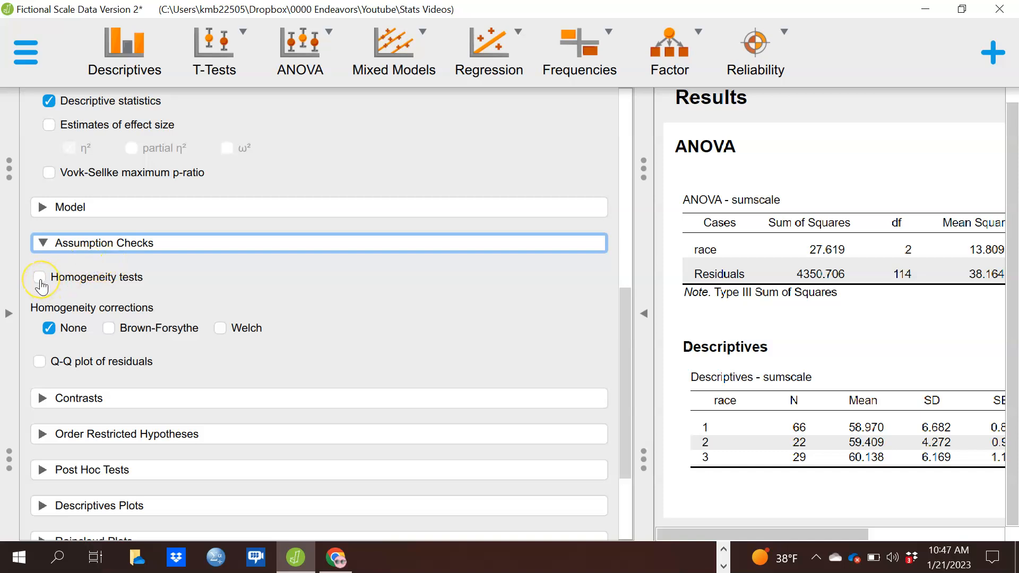
Enable Homogeneity tests, adding Levene's table with F = 2.613, p = 0.078.
{"action": "left_click", "coordinate": [39, 277]}
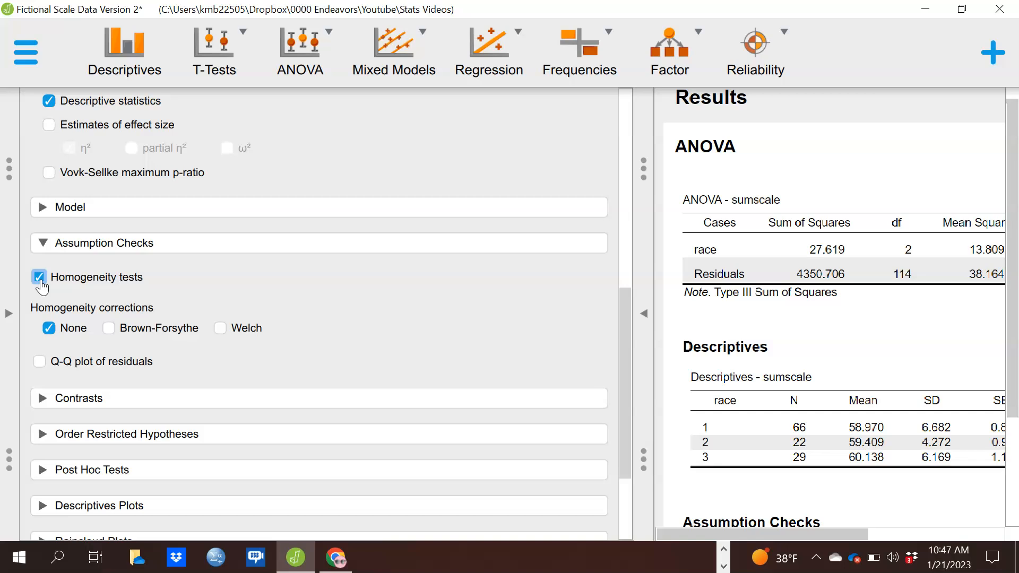
{"action": "scroll", "scroll_direction": "down", "scroll_amount": 3}
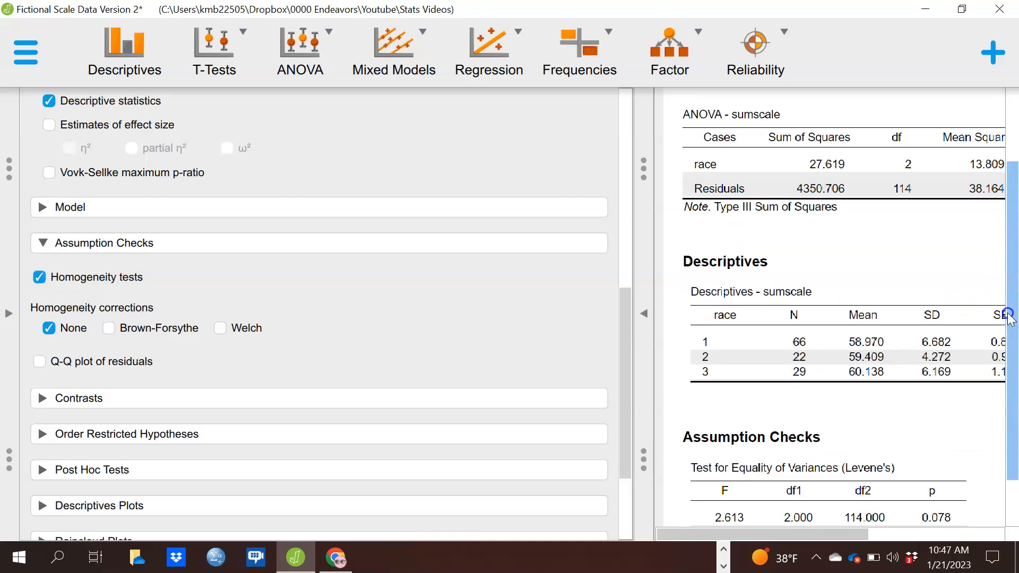
{"action": "scroll", "scroll_direction": "down", "scroll_amount": 3}
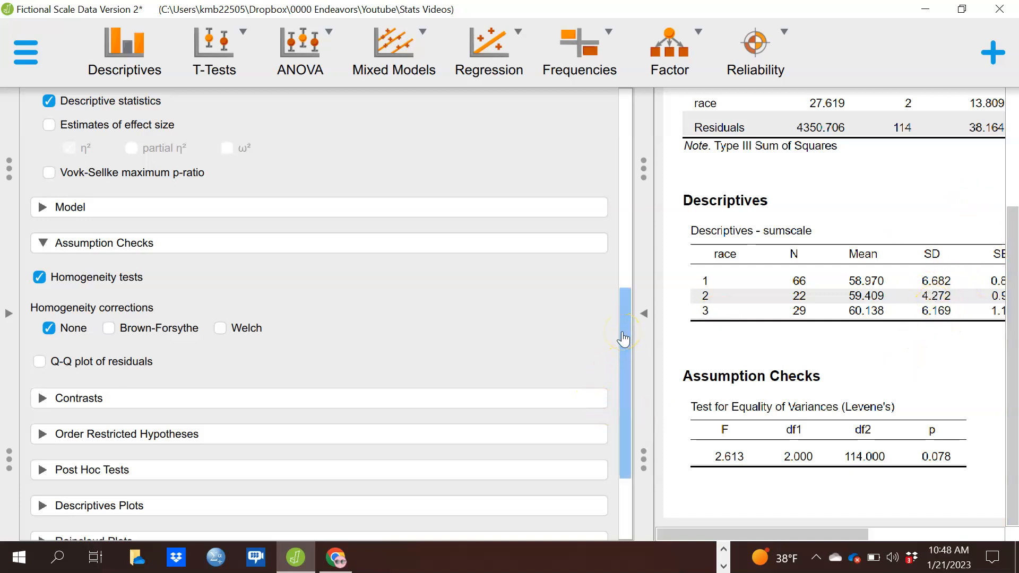
{"action": "scroll", "scroll_direction": "down", "scroll_amount": 3}
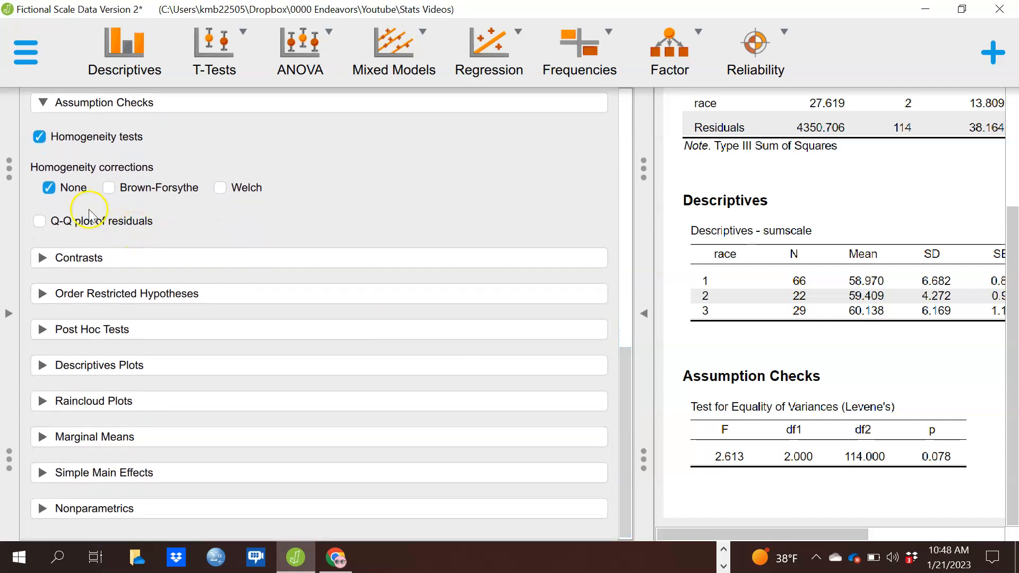
{"action": "mouse_move", "coordinate": [390, 185]}
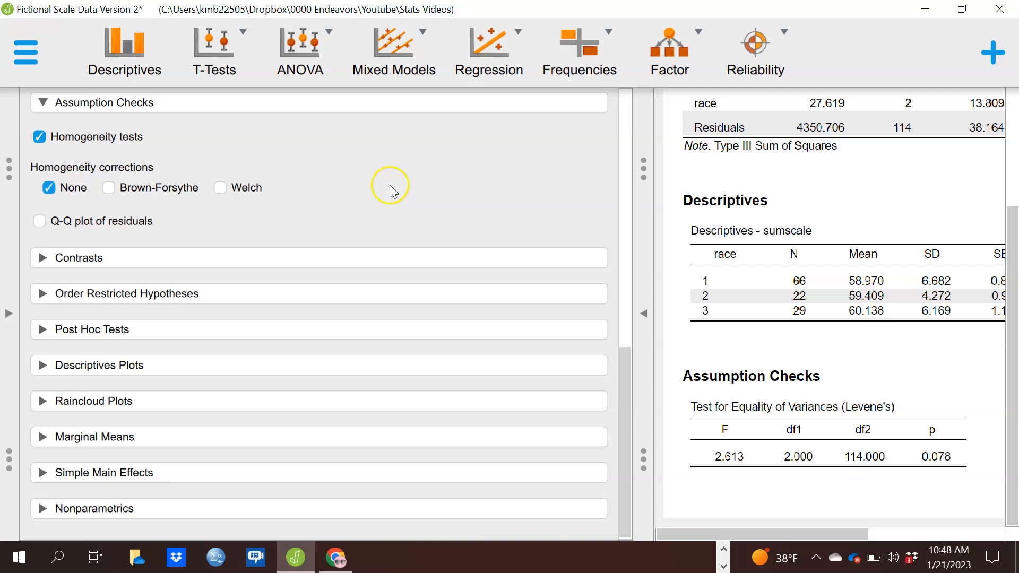
{"action": "mouse_move", "coordinate": [455, 207]}
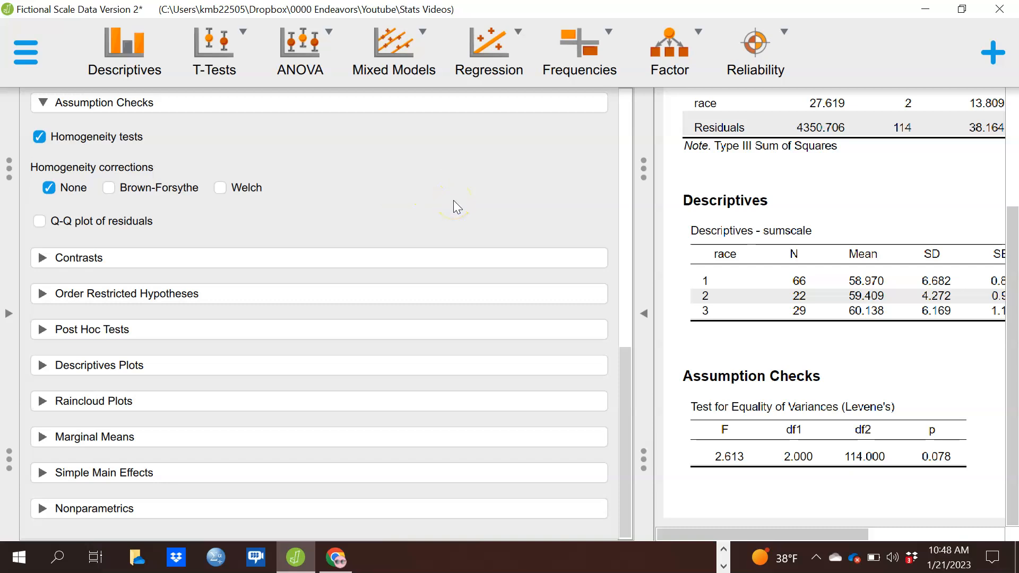
{"action": "mouse_move", "coordinate": [492, 217]}
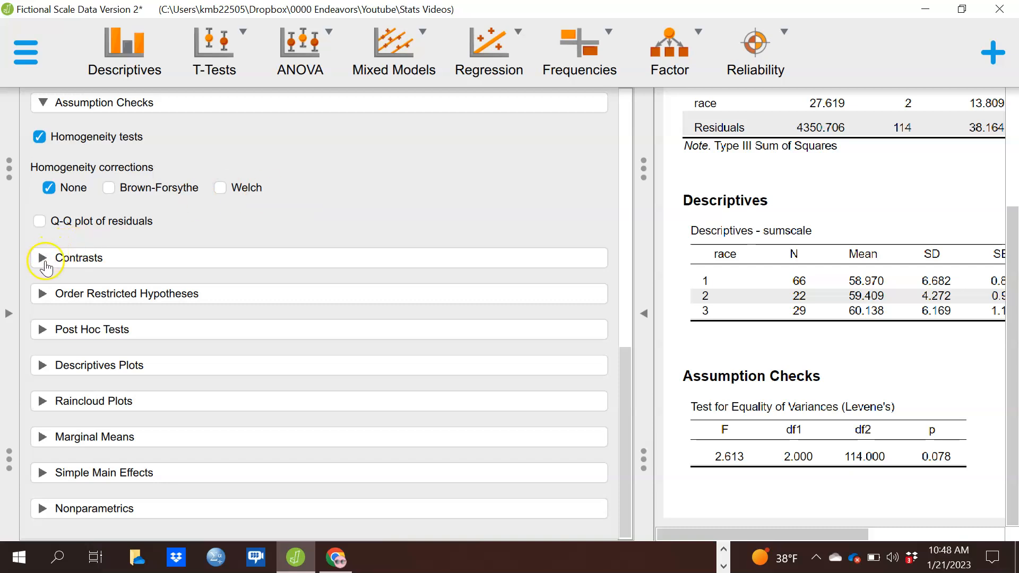
{"action": "mouse_move", "coordinate": [89, 351]}
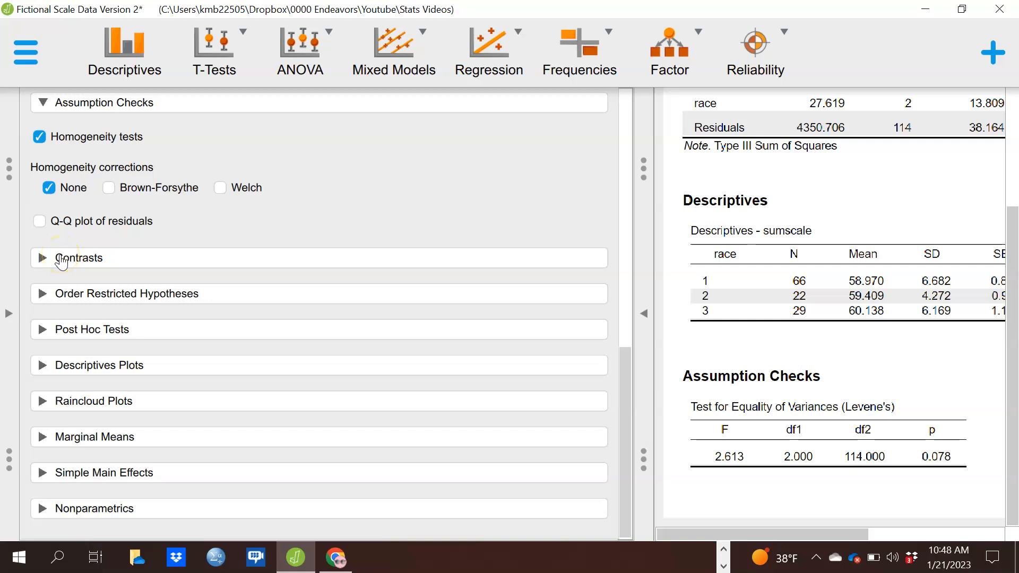
Expand the Contrasts section with race listed and no contrast set.
{"action": "left_click", "coordinate": [78, 258]}
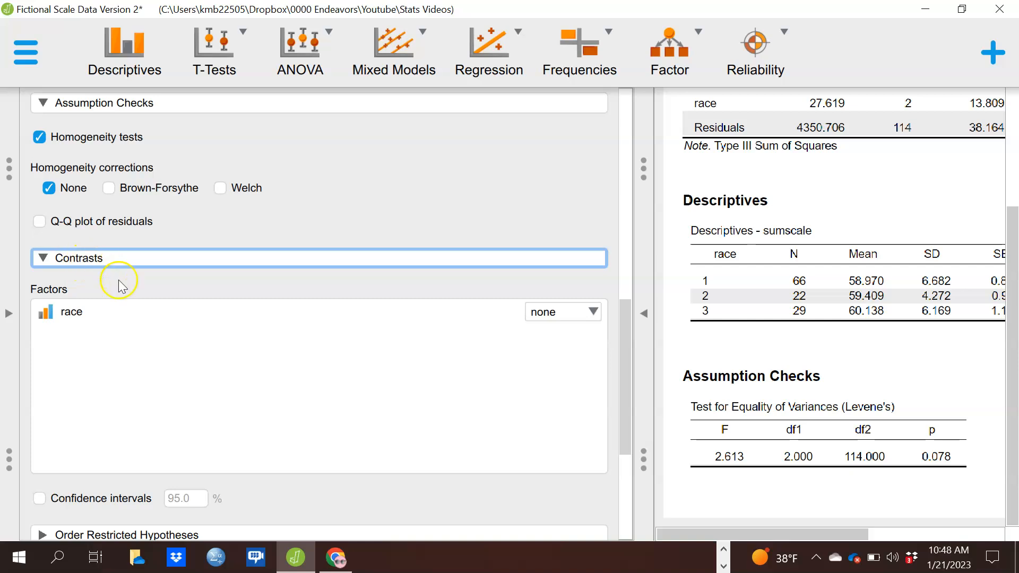
{"action": "mouse_move", "coordinate": [130, 298]}
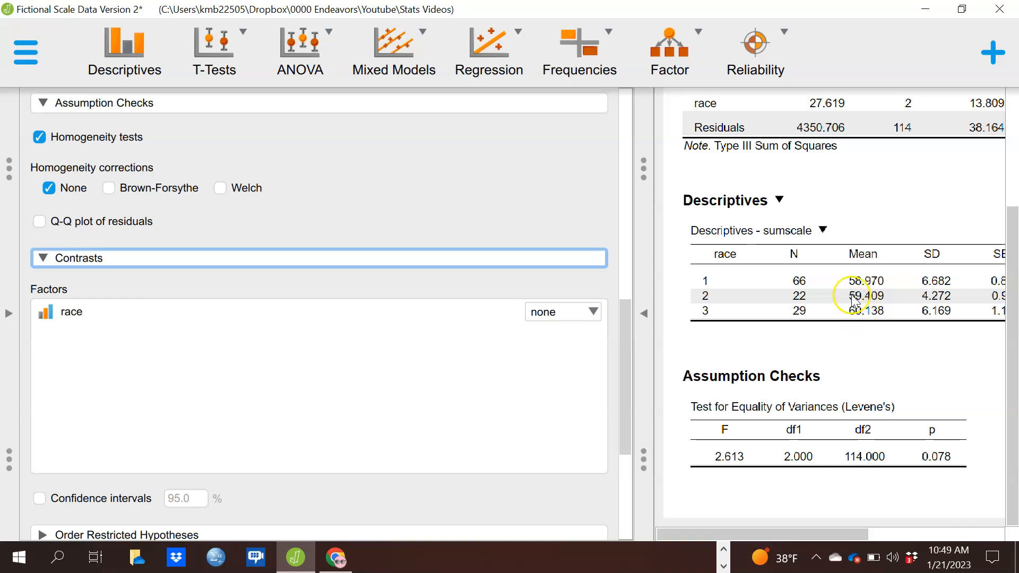
{"action": "mouse_move", "coordinate": [865, 311]}
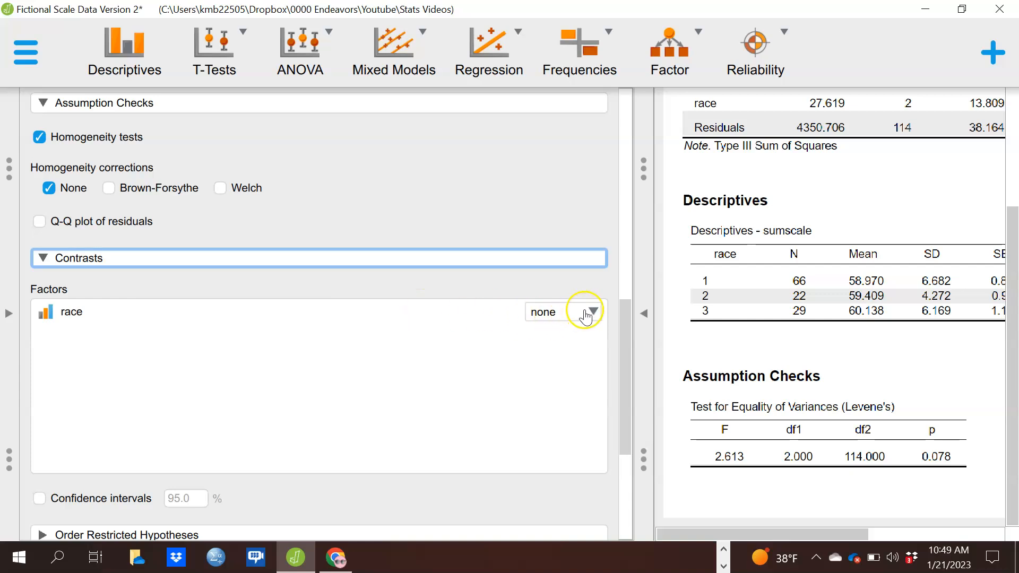
Set a simple contrast for race, yielding estimates 2–1 = 0.439 and 3–1 = 1.168.
{"action": "left_click", "coordinate": [588, 312]}
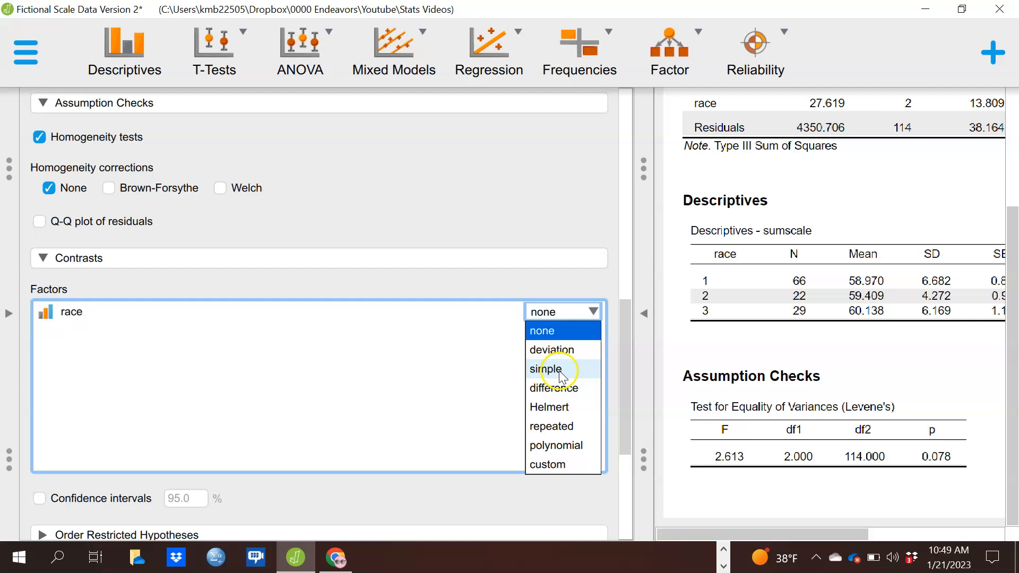
{"action": "left_click", "coordinate": [547, 369]}
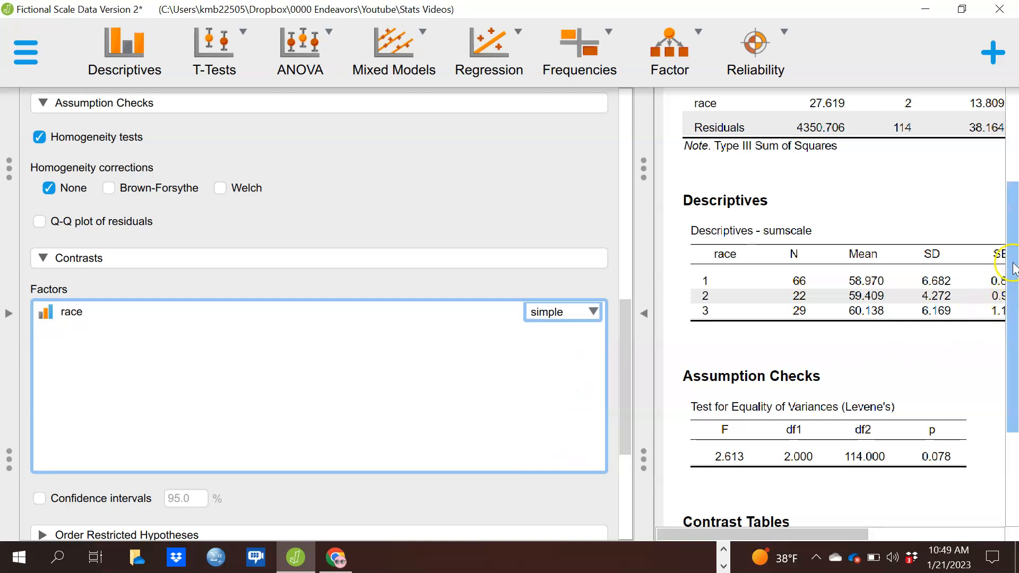
{"action": "scroll", "scroll_direction": "down", "scroll_amount": 3}
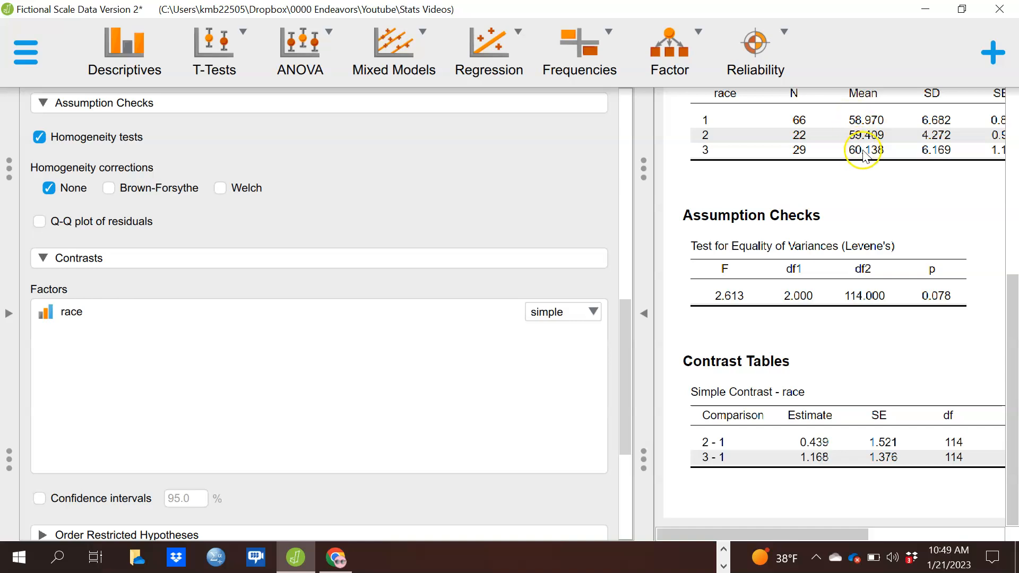
{"action": "mouse_move", "coordinate": [741, 530]}
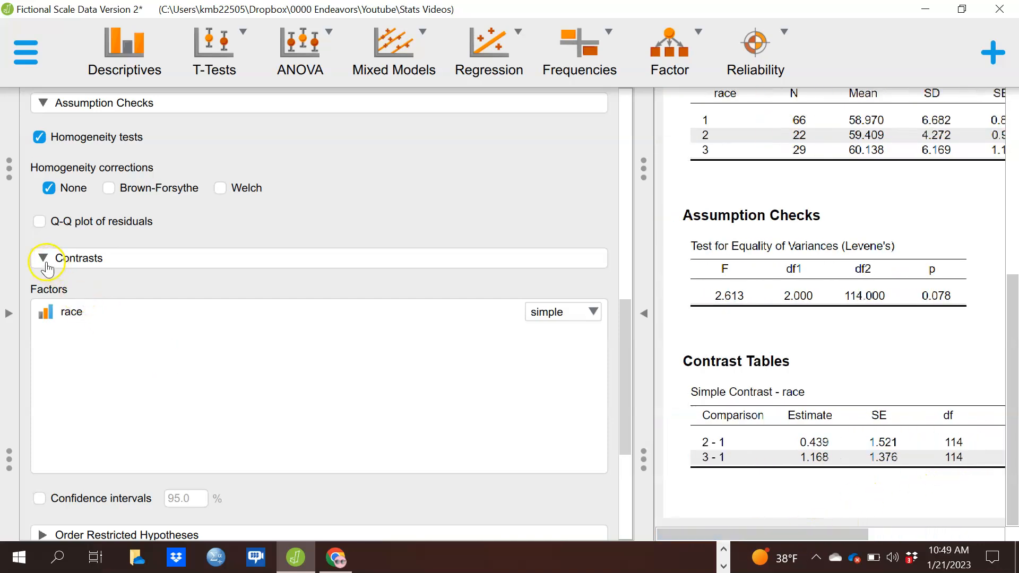
Collapse the Contrasts section to reveal Post Hoc Tests, plots and other ANOVA sections.
{"action": "left_click", "coordinate": [43, 258]}
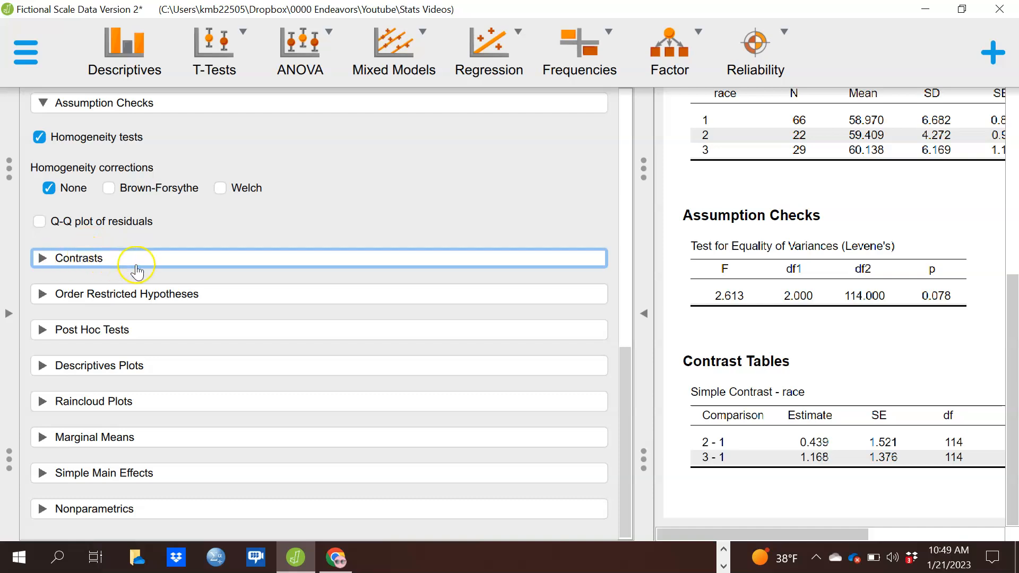
{"action": "mouse_move", "coordinate": [136, 266]}
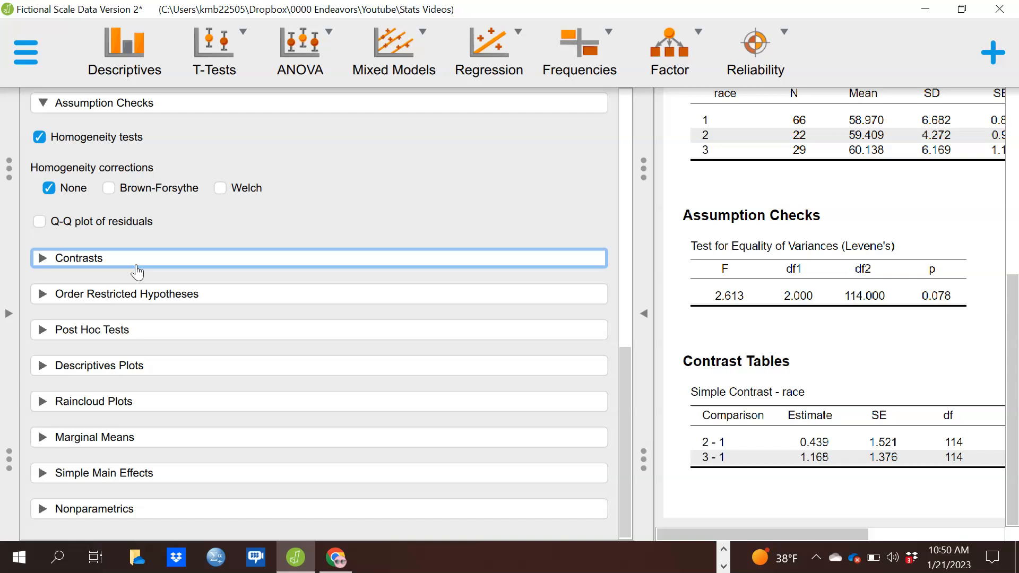
{"action": "mouse_move", "coordinate": [127, 298]}
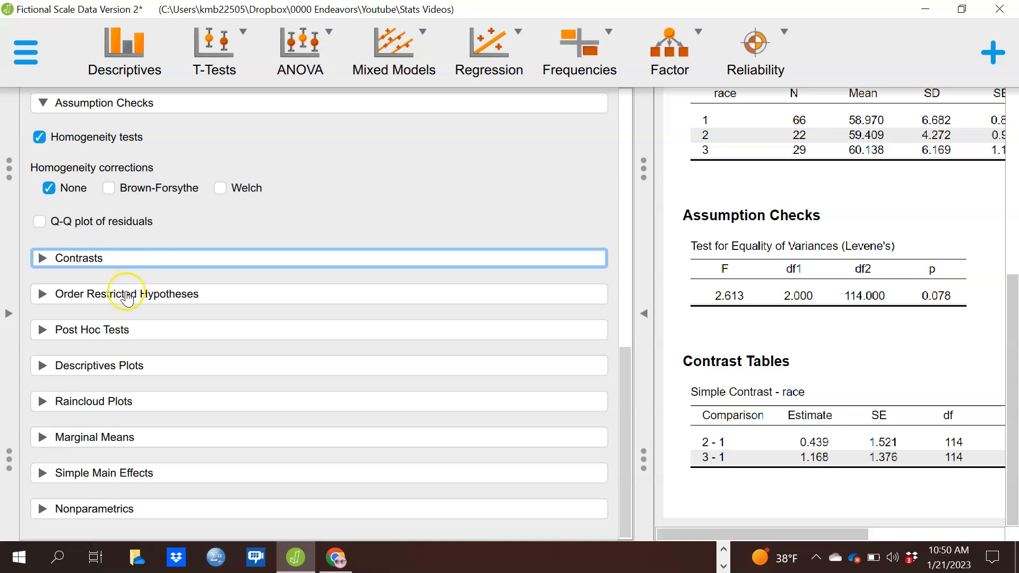
{"action": "mouse_move", "coordinate": [134, 345]}
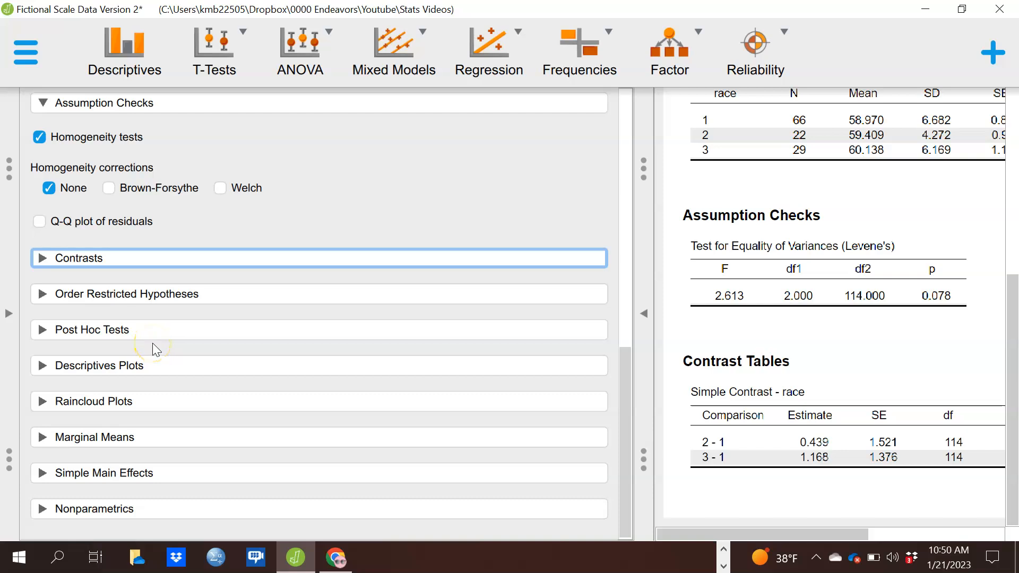
Expand the Post Hoc Tests section with race available and Tukey correction checked.
{"action": "left_click", "coordinate": [91, 330]}
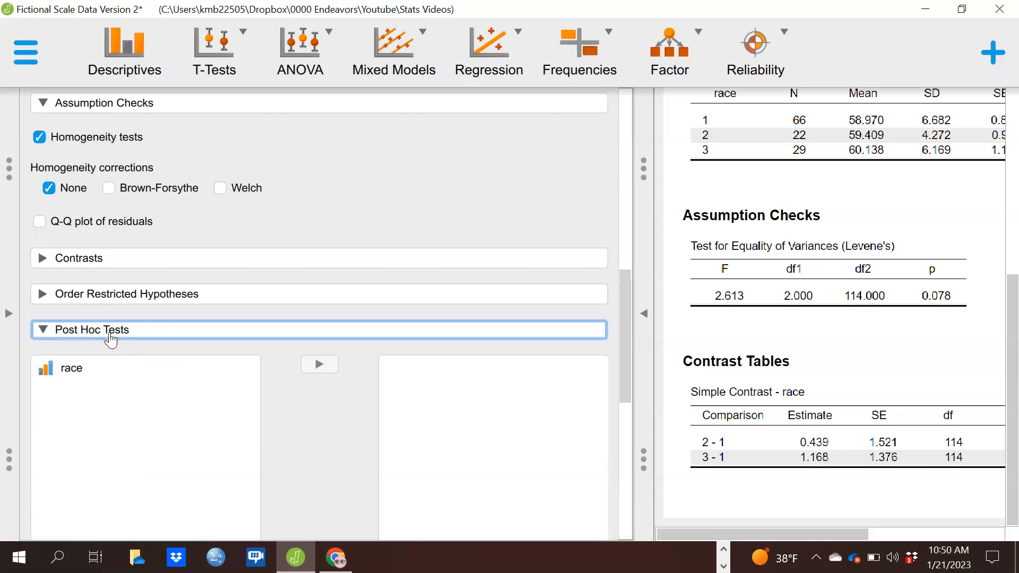
{"action": "scroll", "scroll_direction": "down", "scroll_amount": 3}
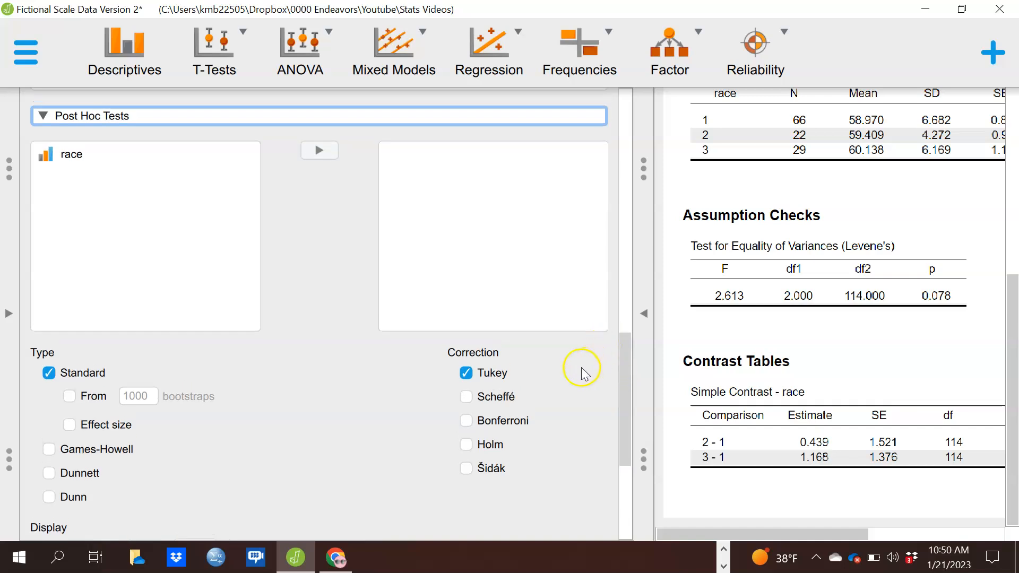
{"action": "mouse_move", "coordinate": [582, 368]}
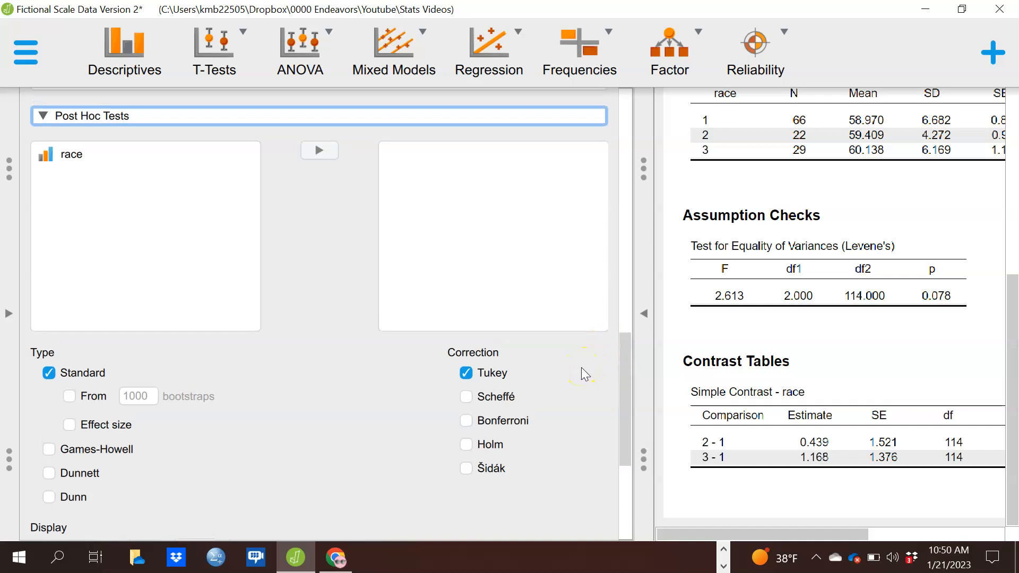